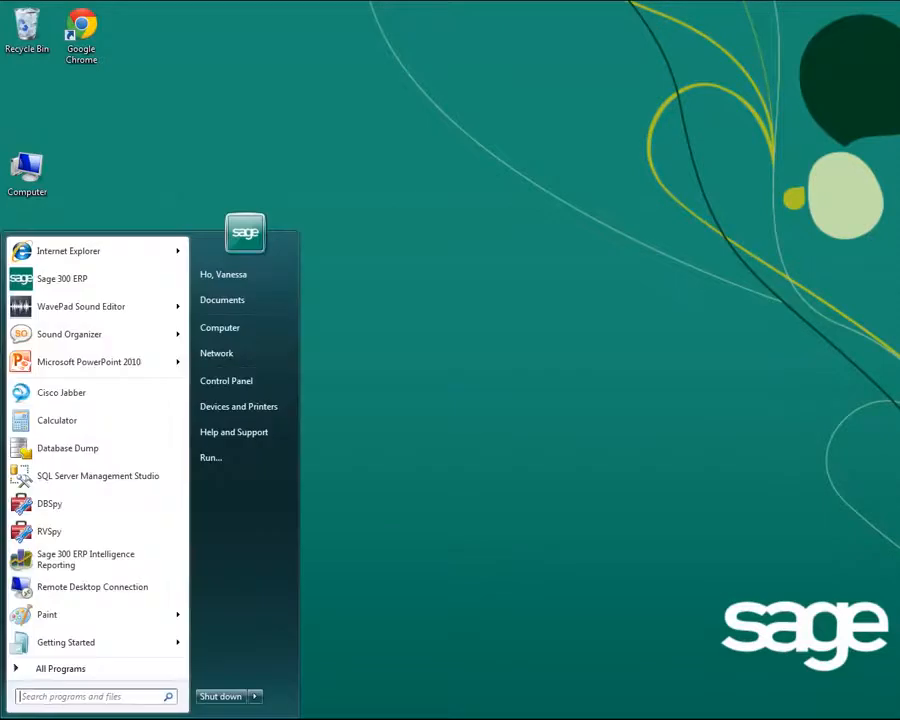
Launch Database Dump from the Sage 300 ERP 2012 Tools folder in All Programs.
left_click(60, 668)
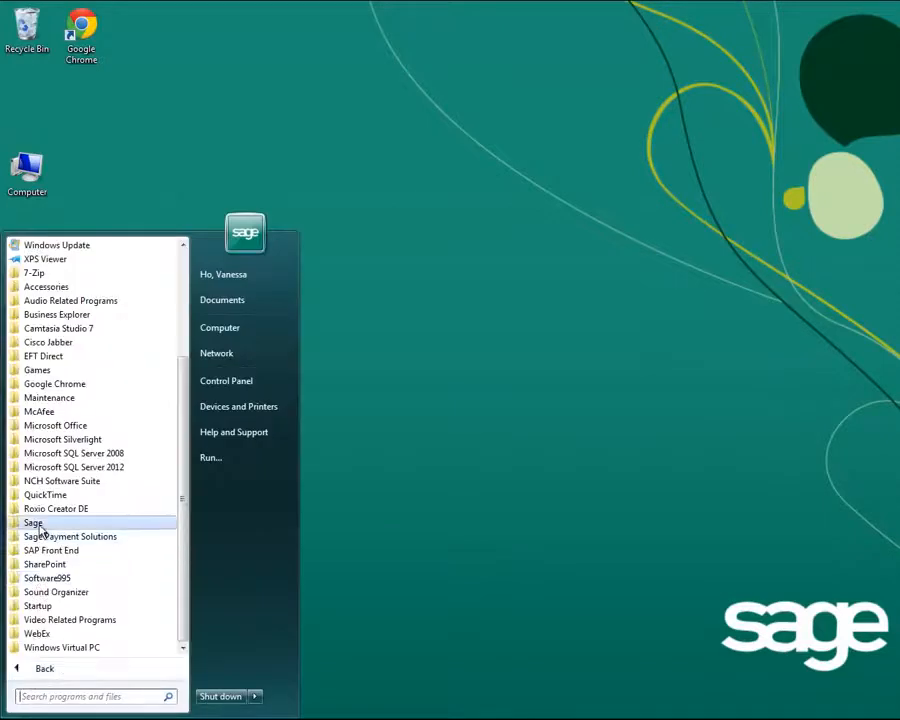
left_click(33, 522)
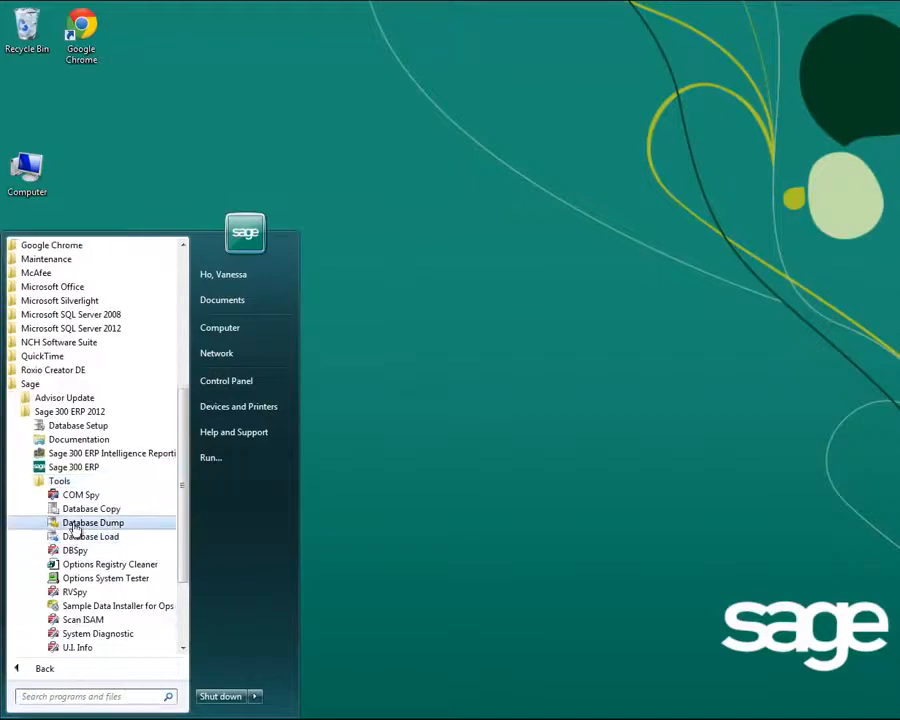
left_click(93, 522)
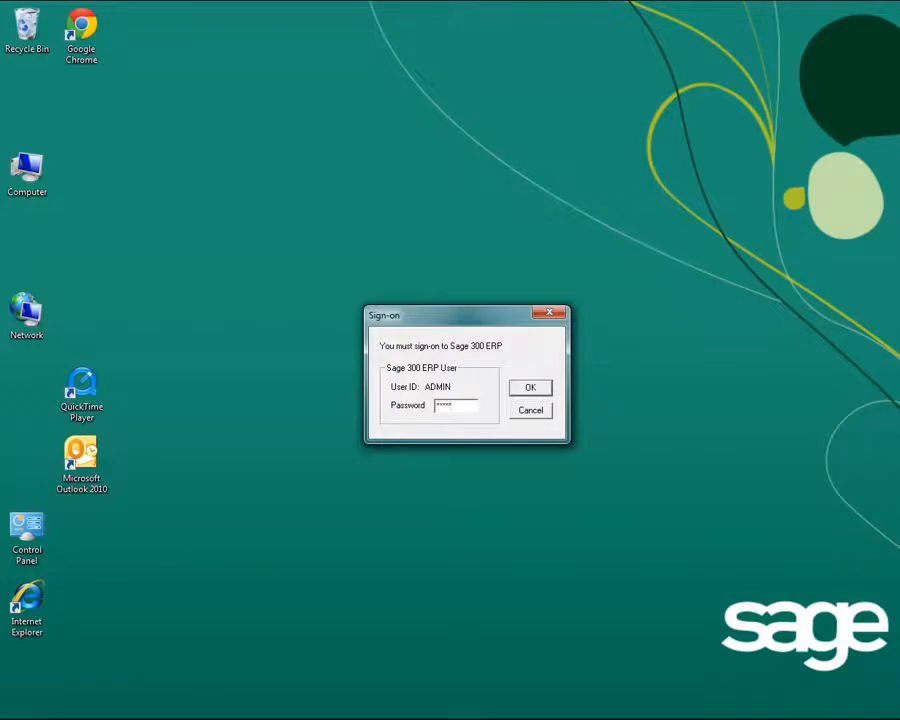
Sign on, browse the drives from Set Directory, and keep c:\backup as the dataset directory.
left_click(530, 387)
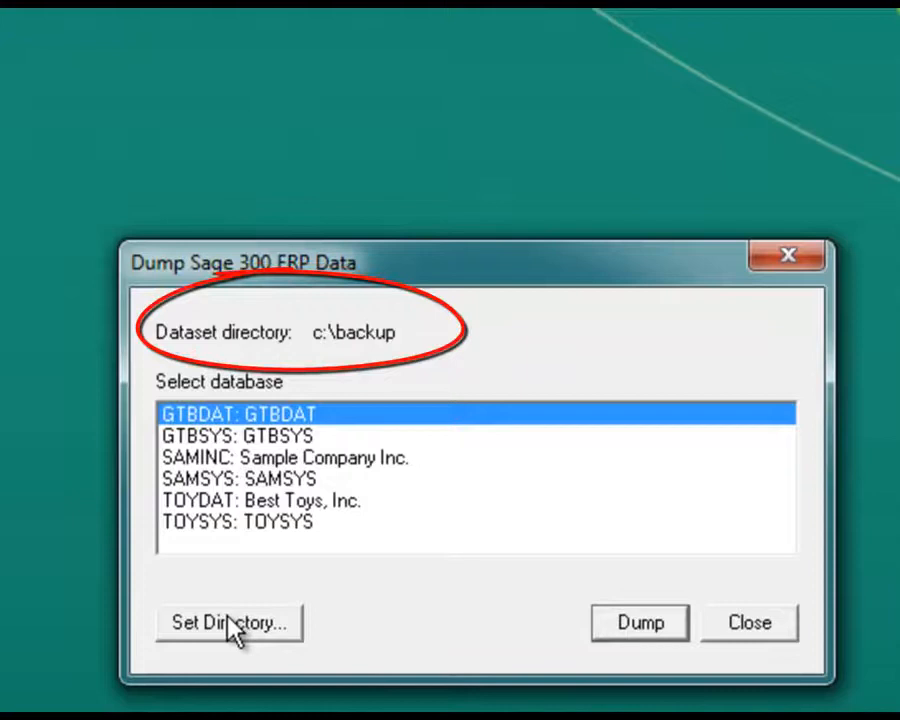
left_click(228, 622)
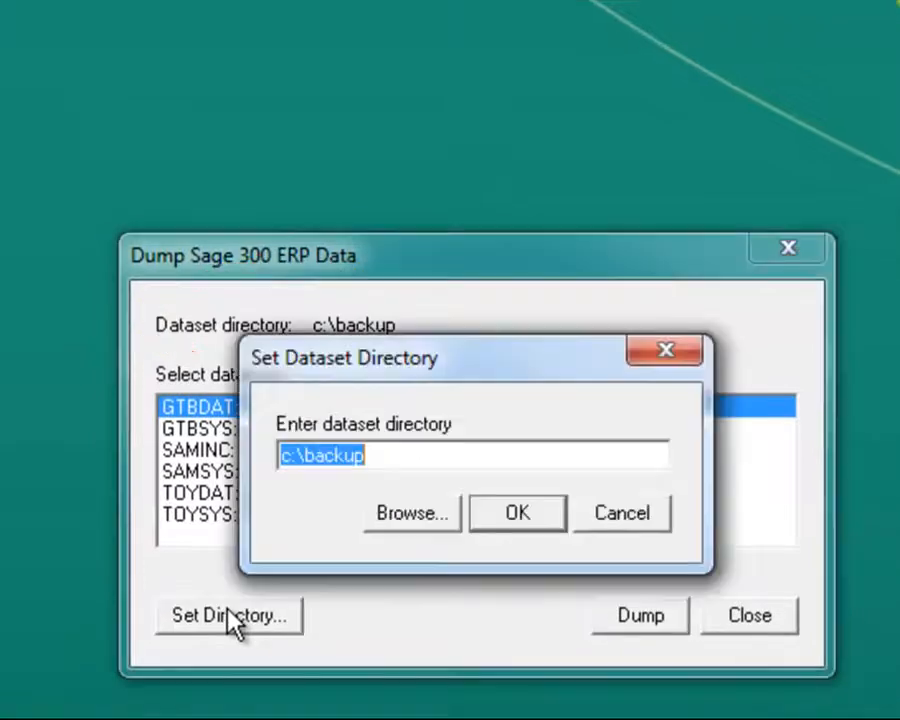
left_click(412, 512)
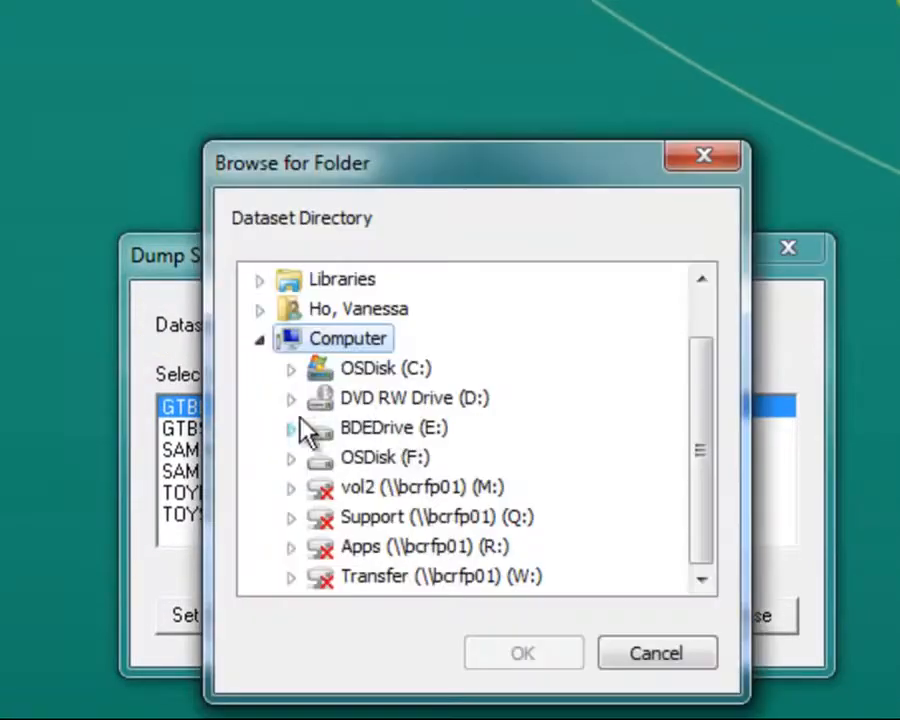
double_click(385, 367)
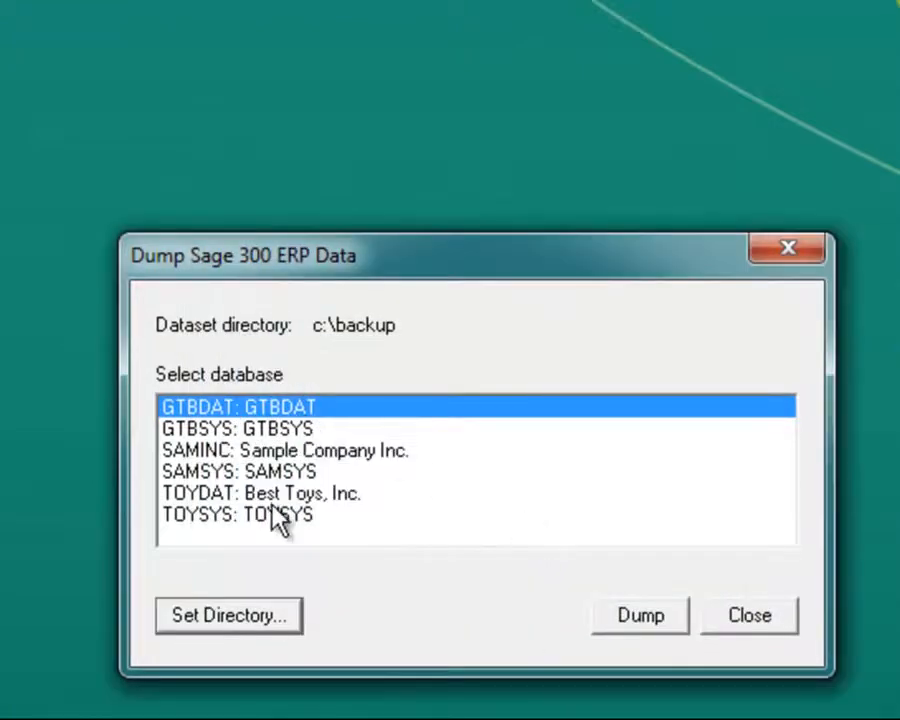
Start dumping the TOYSYS database and accept deleting existing dump files.
left_click(237, 514)
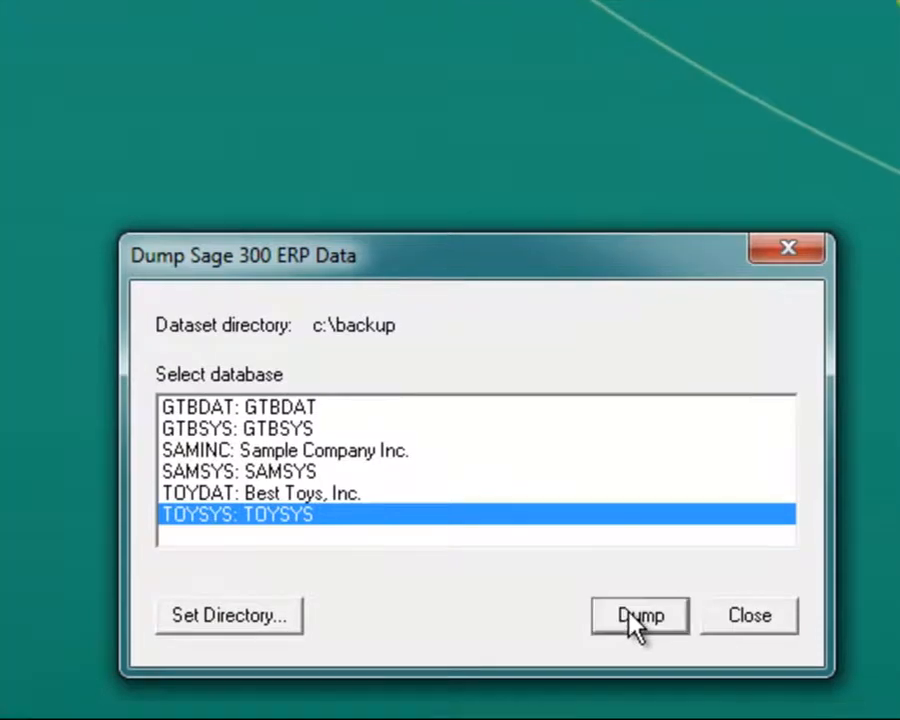
left_click(639, 615)
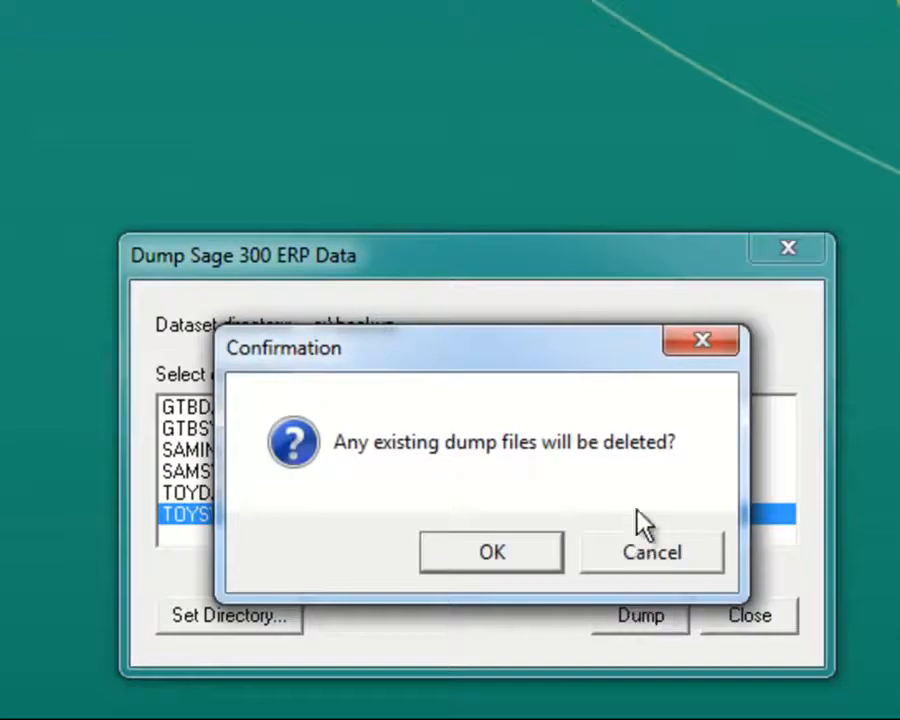
mouse_move(440, 512)
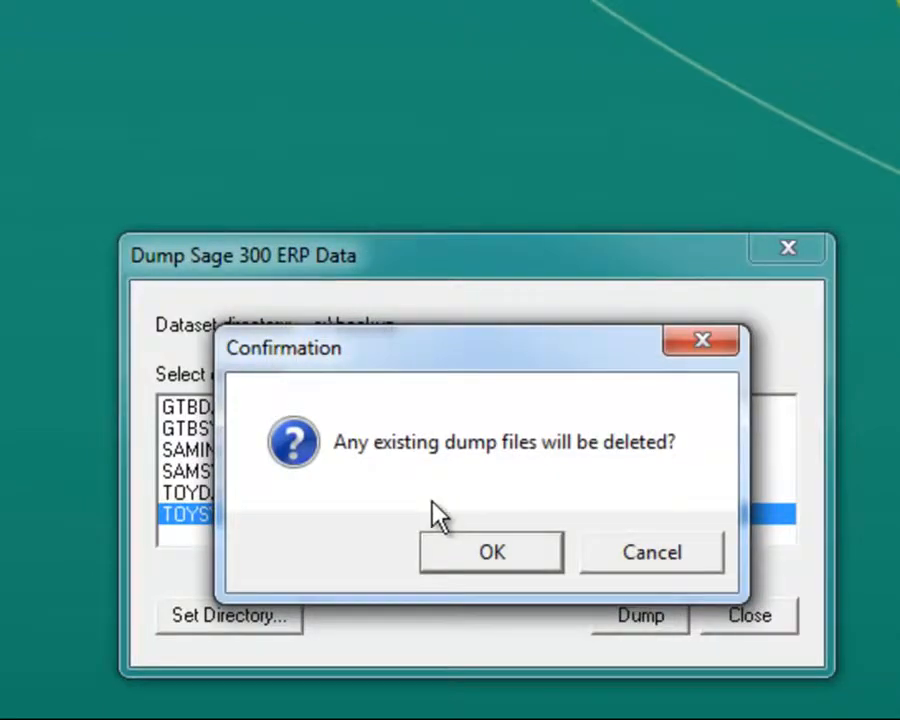
left_click(491, 552)
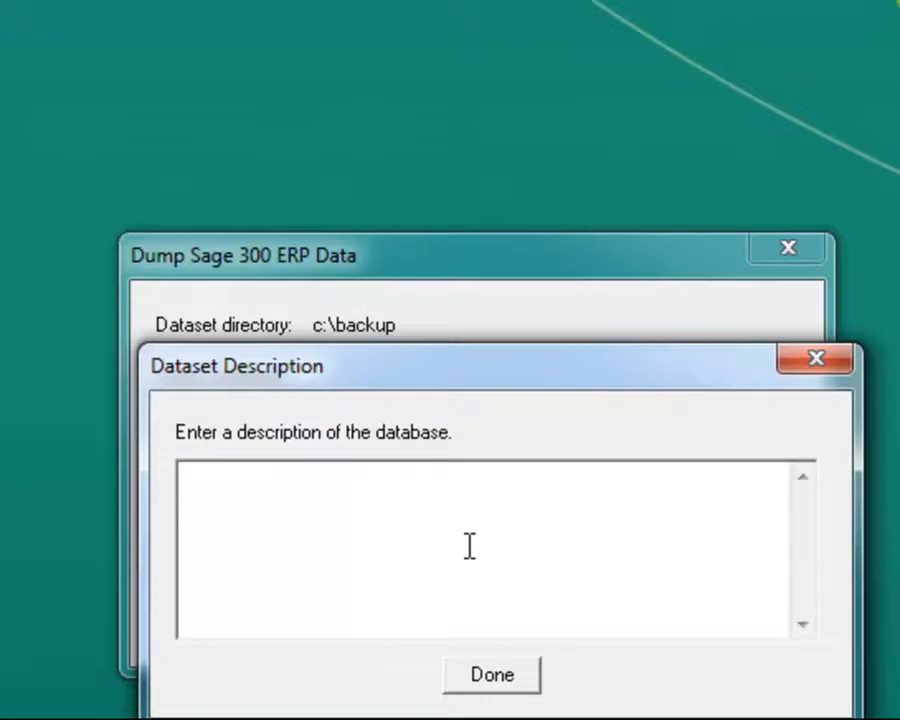
Describe the dump as 'System Database Backup for ToySYS January 18, 2013' and run it.
left_click(185, 475)
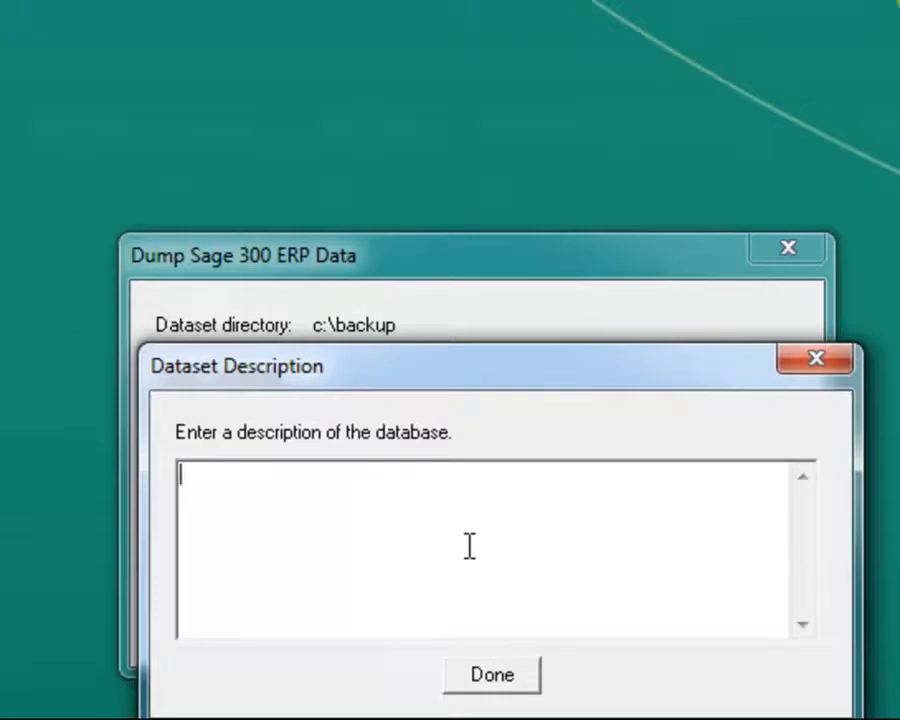
type("System")
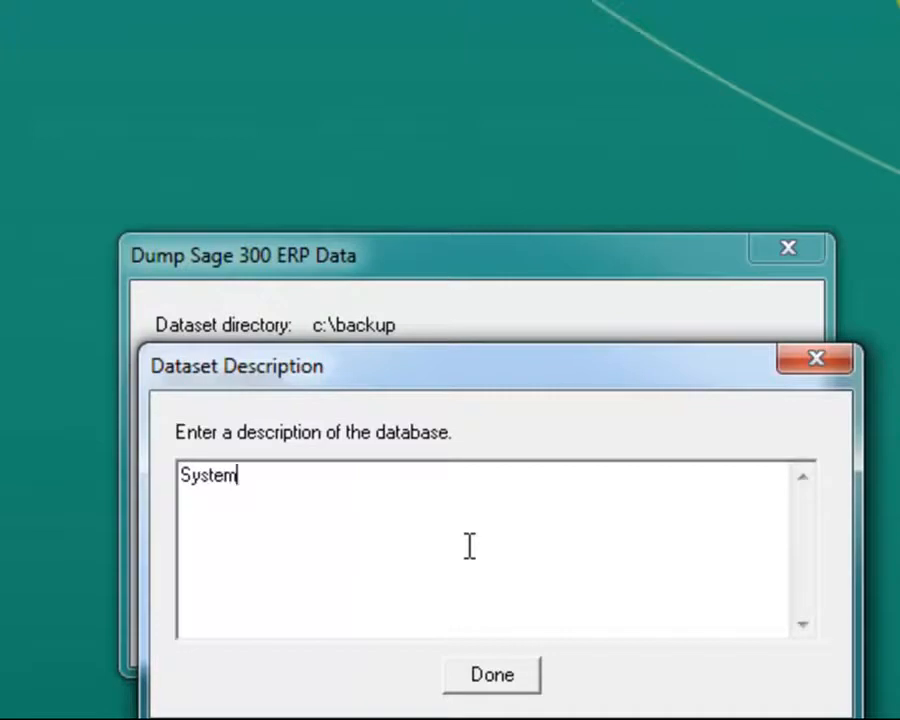
type("Database")
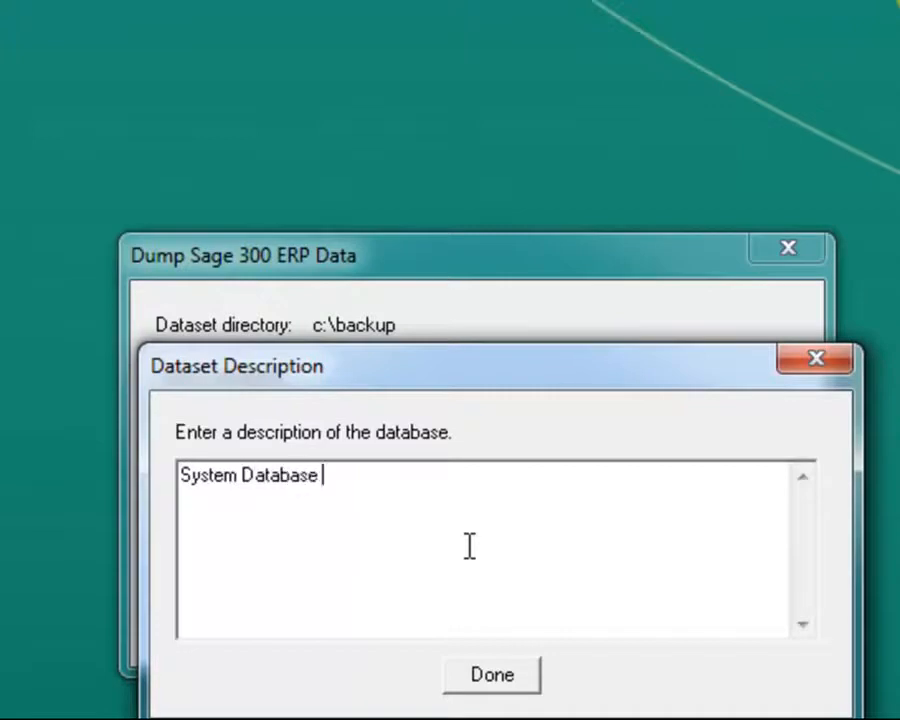
type("Backup")
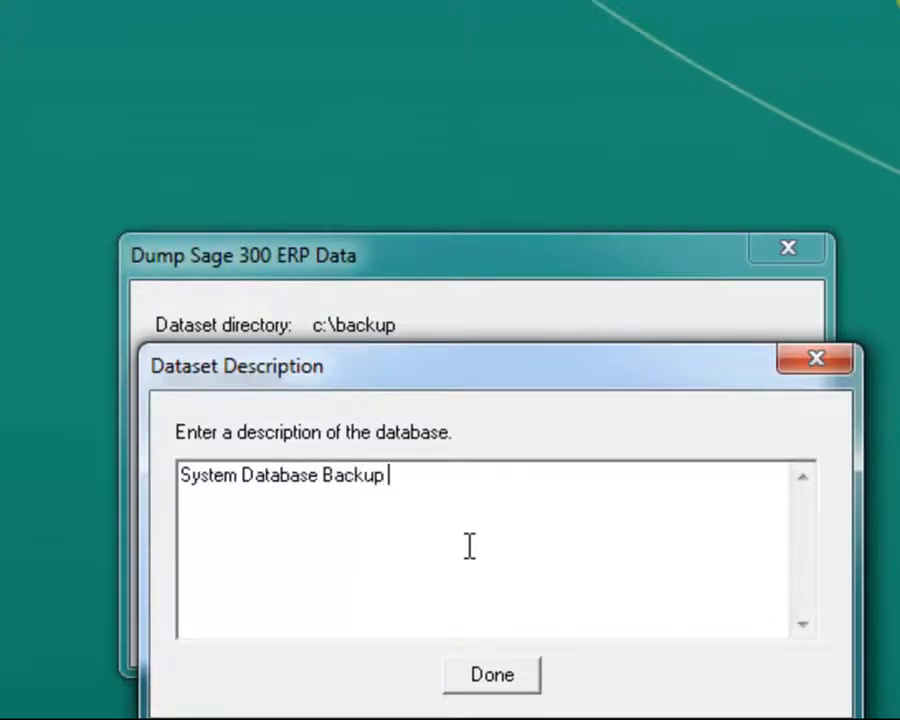
type("for To")
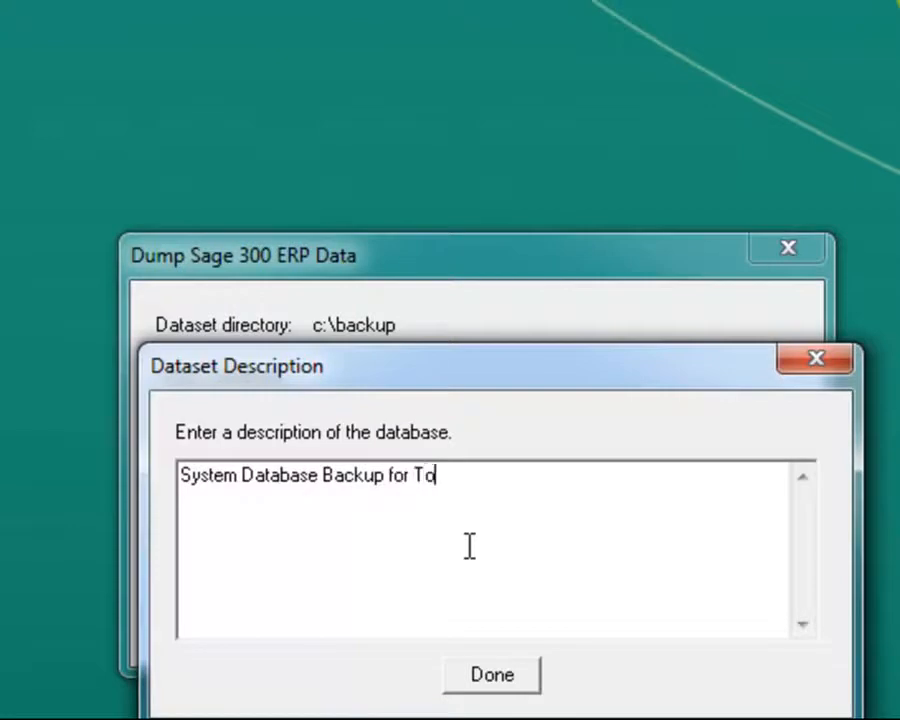
type("ySYS")
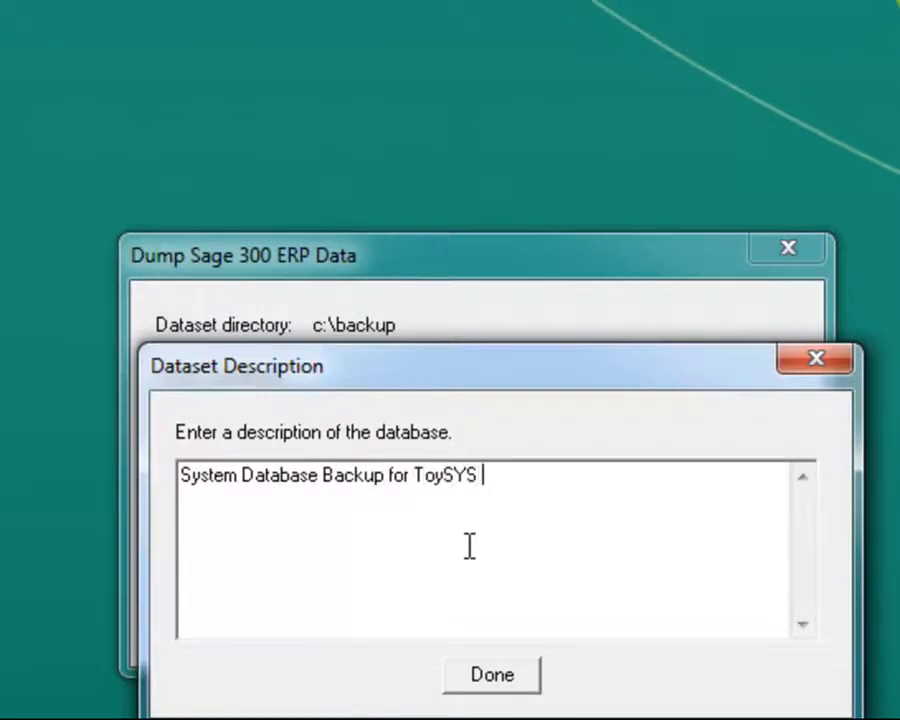
type("J")
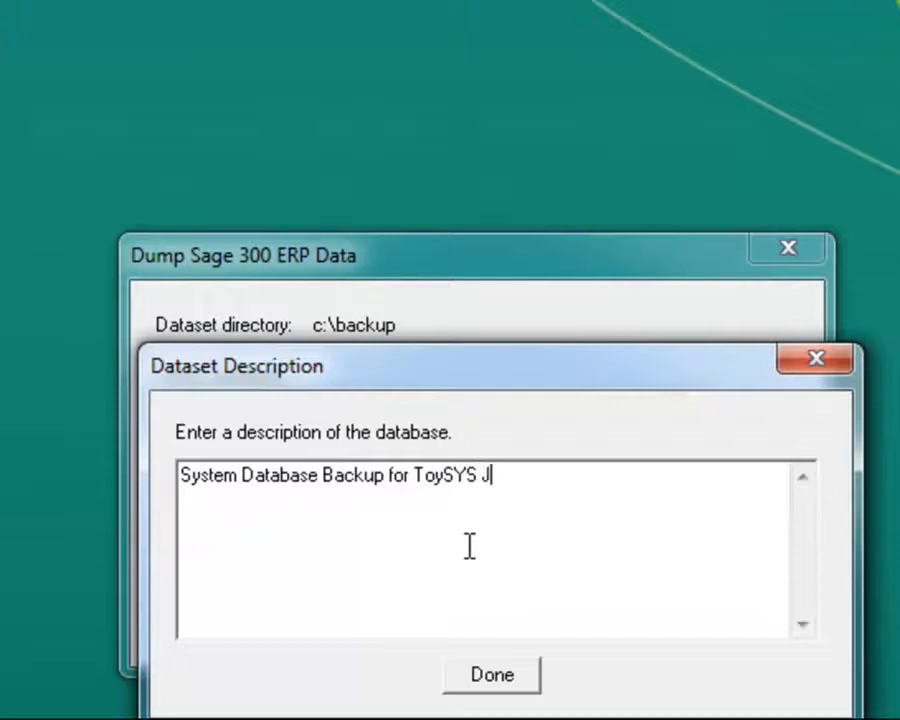
type("anuary 18, 201")
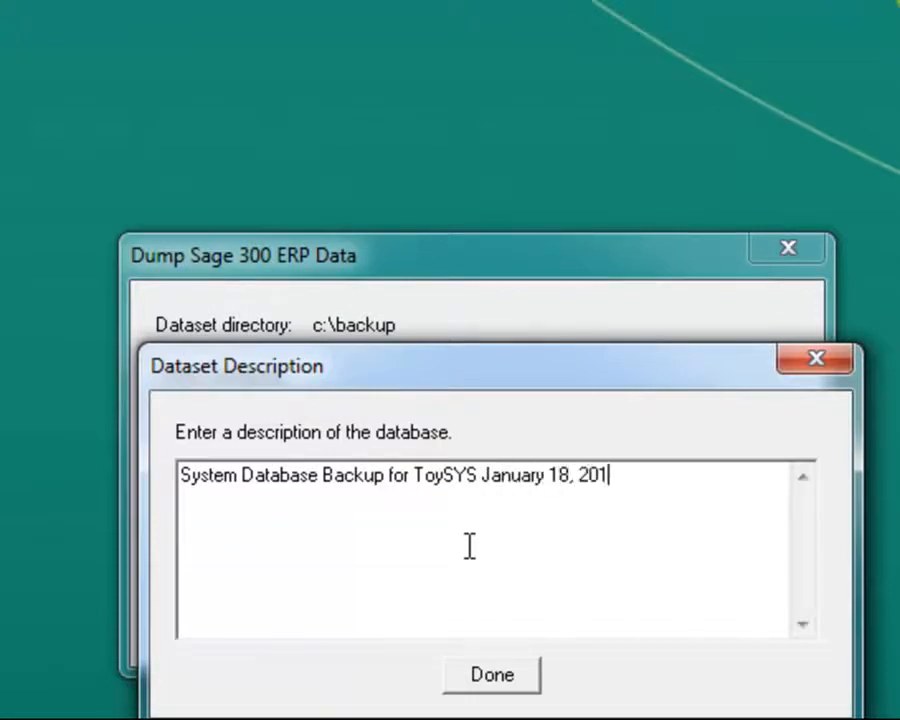
type("3")
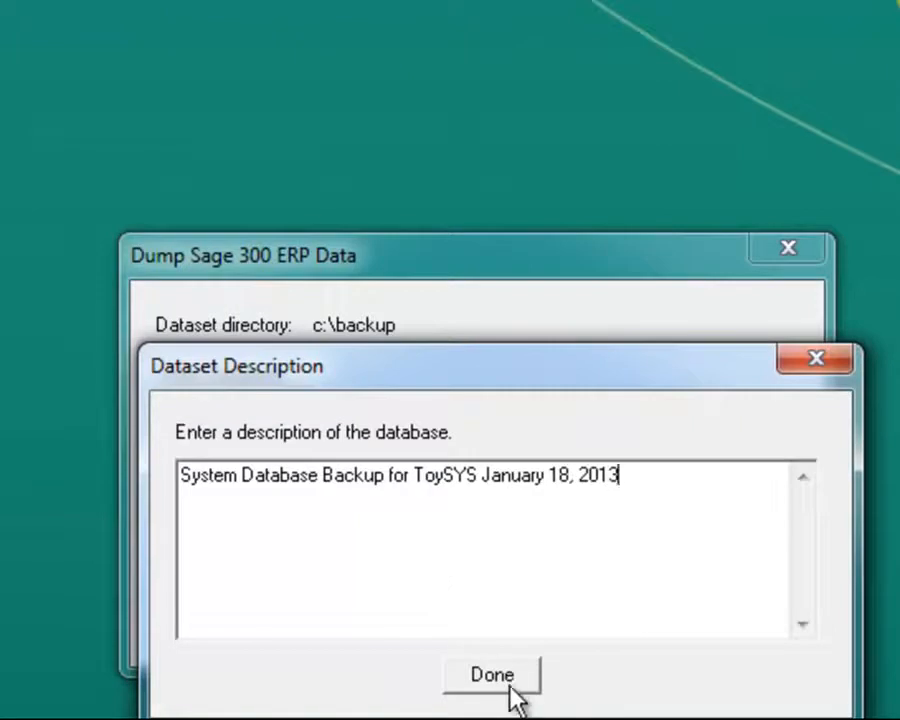
left_click(492, 674)
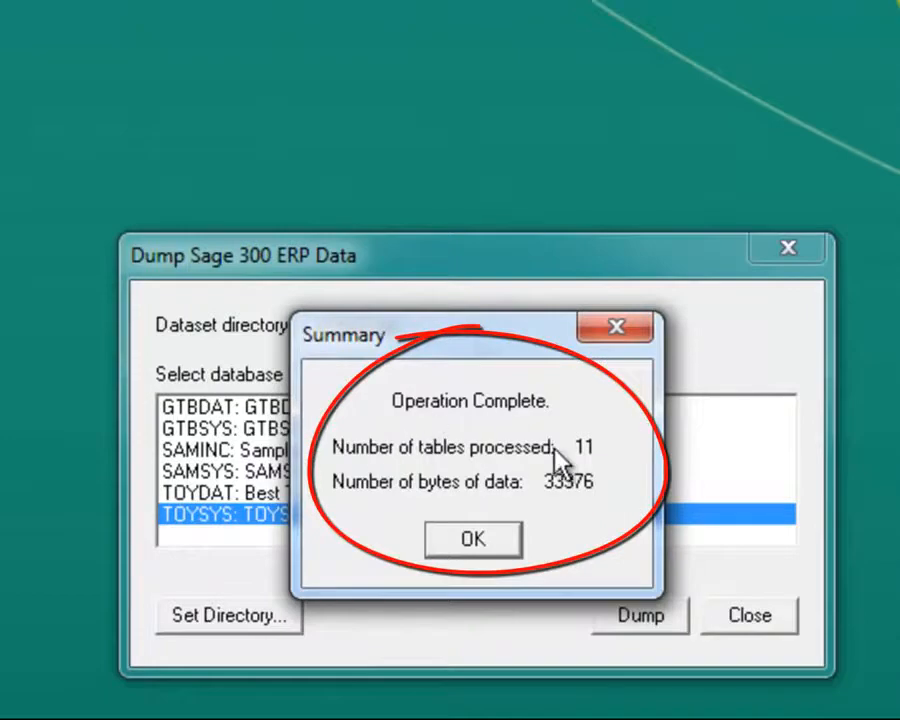
mouse_move(573, 497)
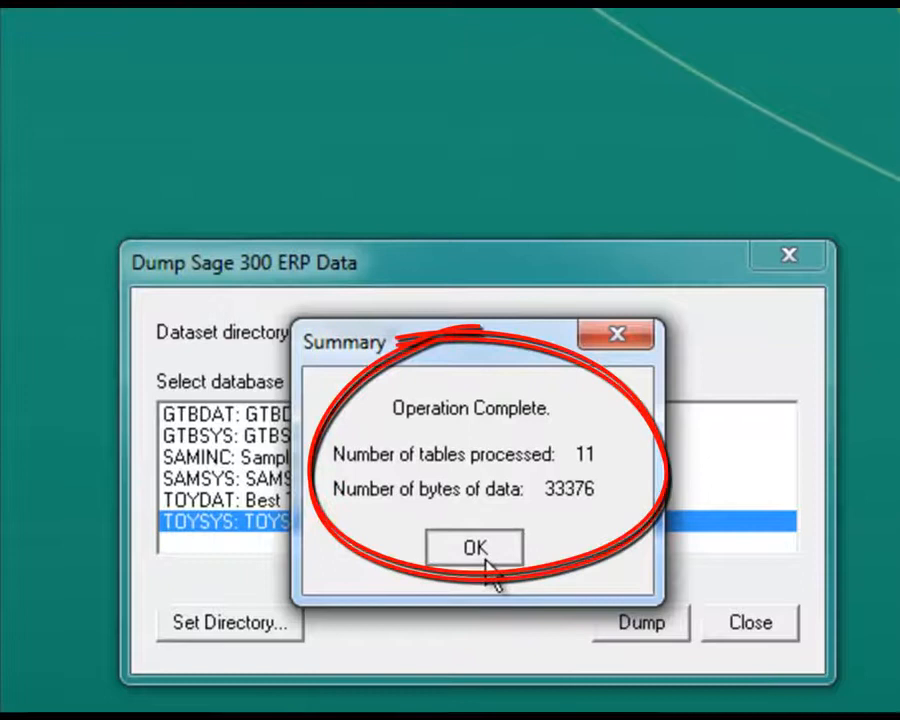
Dismiss the dump summary and open C:\Backup to check the TOYSYS dump files.
left_click(474, 547)
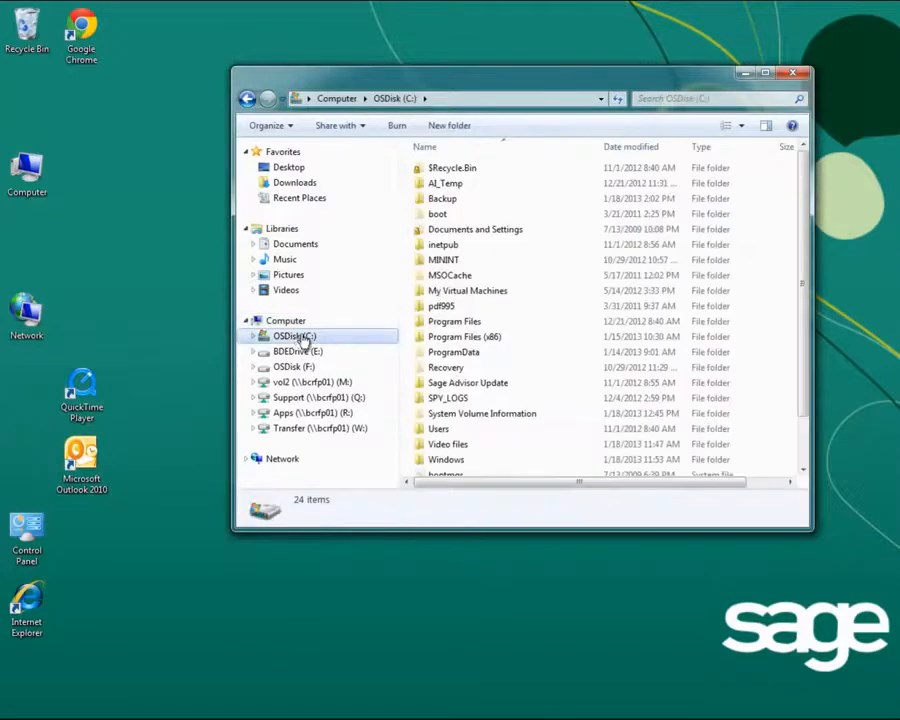
double_click(442, 198)
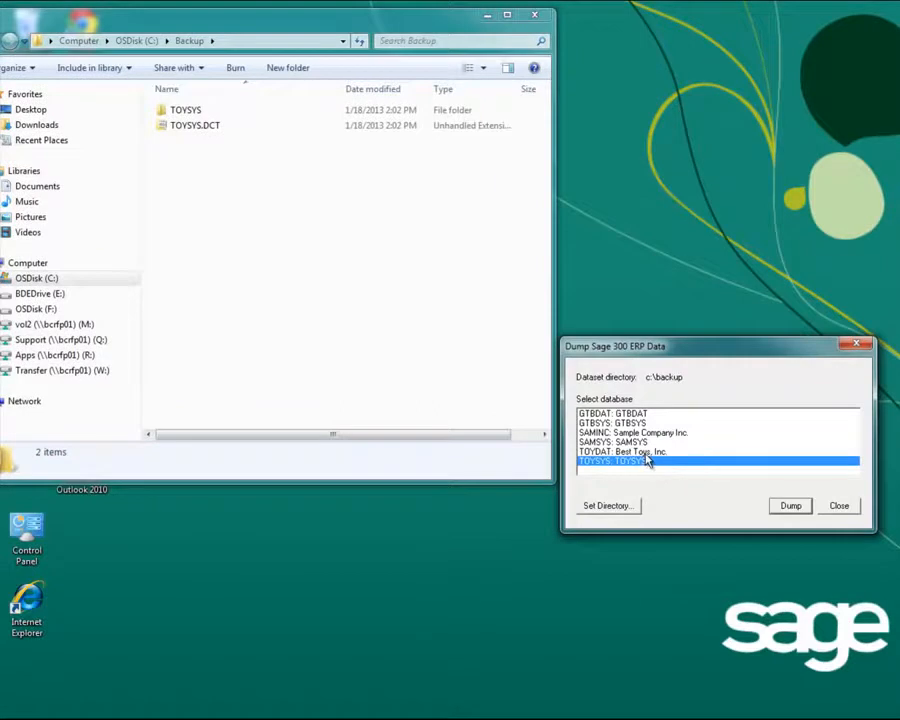
Dump TOYDAT, accepting file deletion, with a dated TOYDAT database system backup description.
left_click(615, 451)
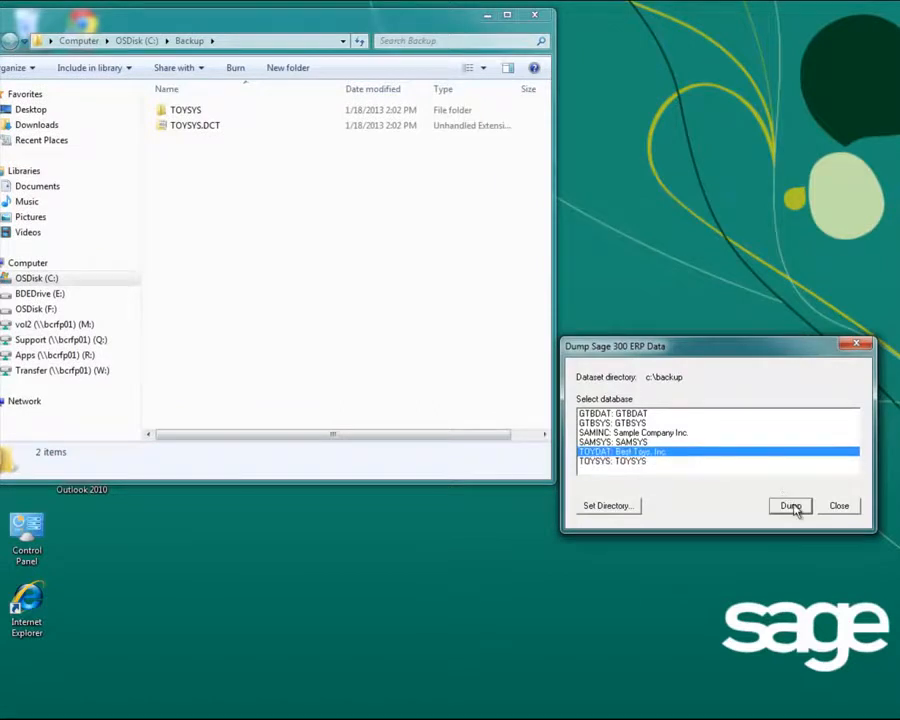
left_click(790, 505)
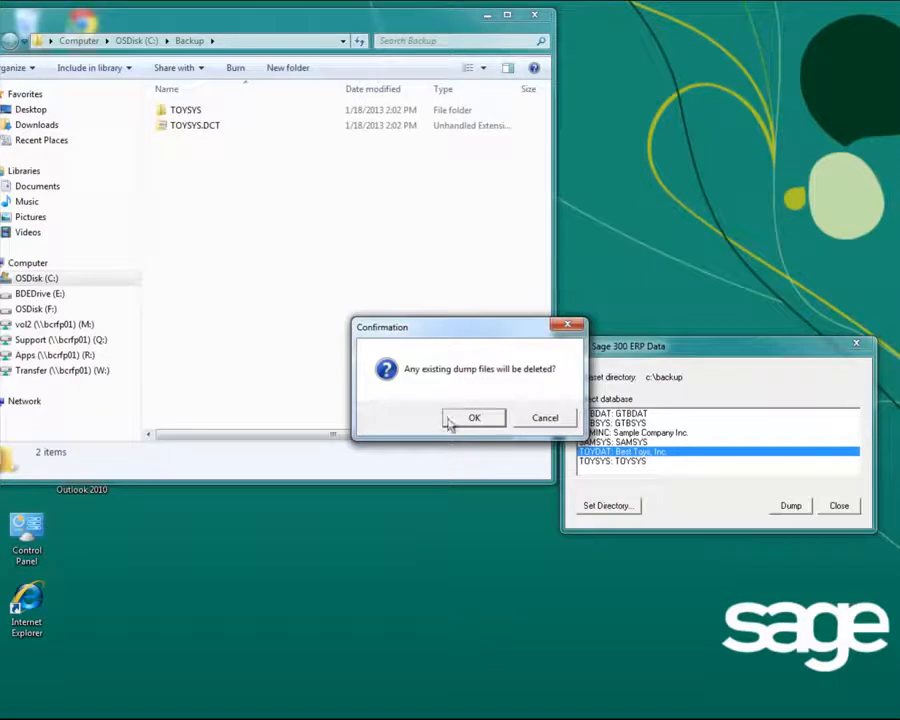
left_click(474, 417)
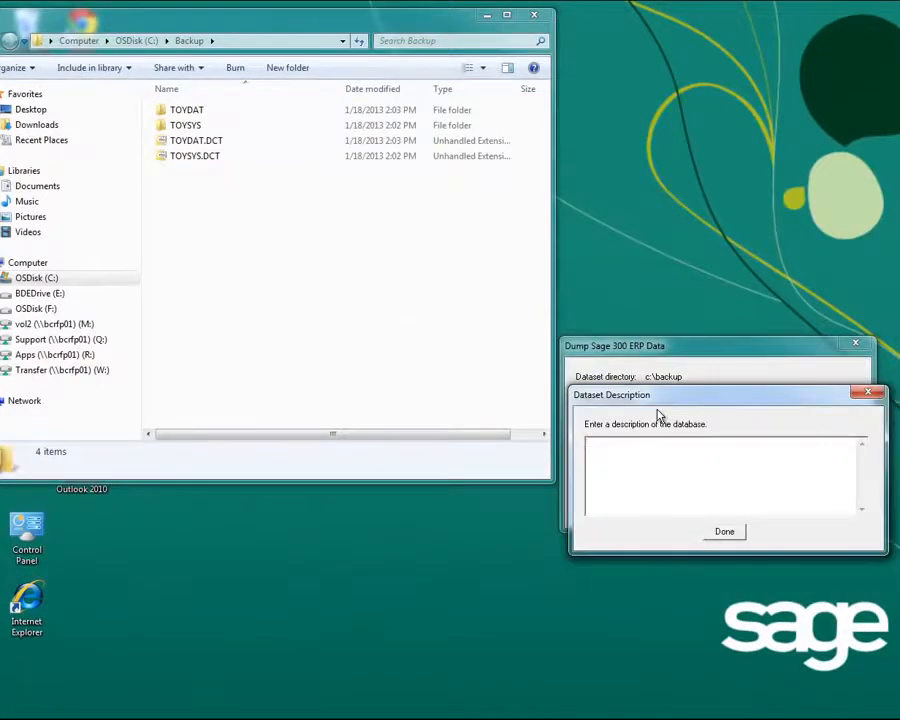
type("System backup for T")
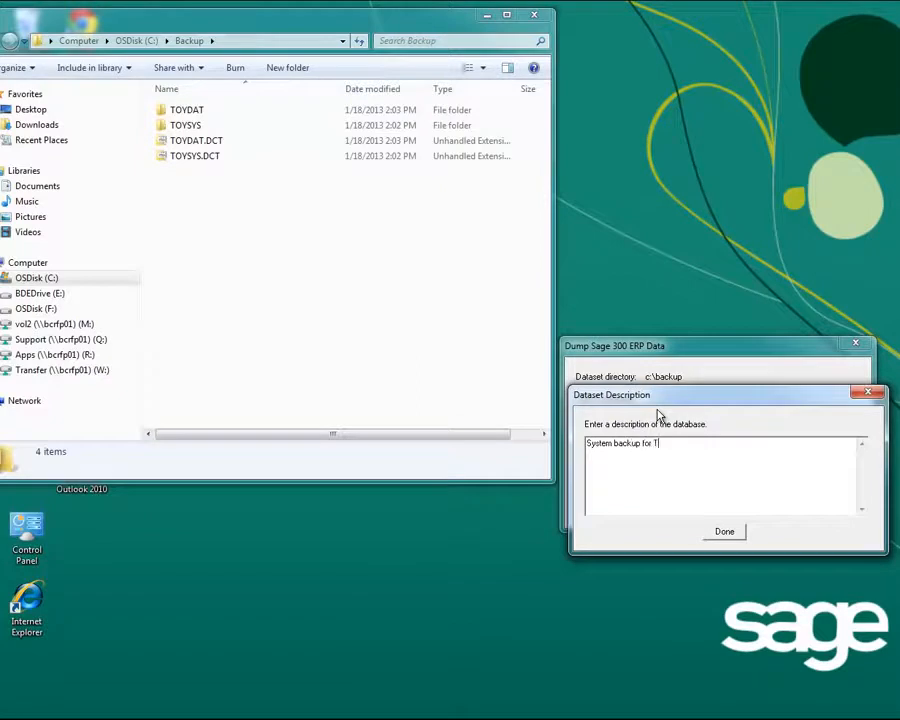
type("OYDAT d")
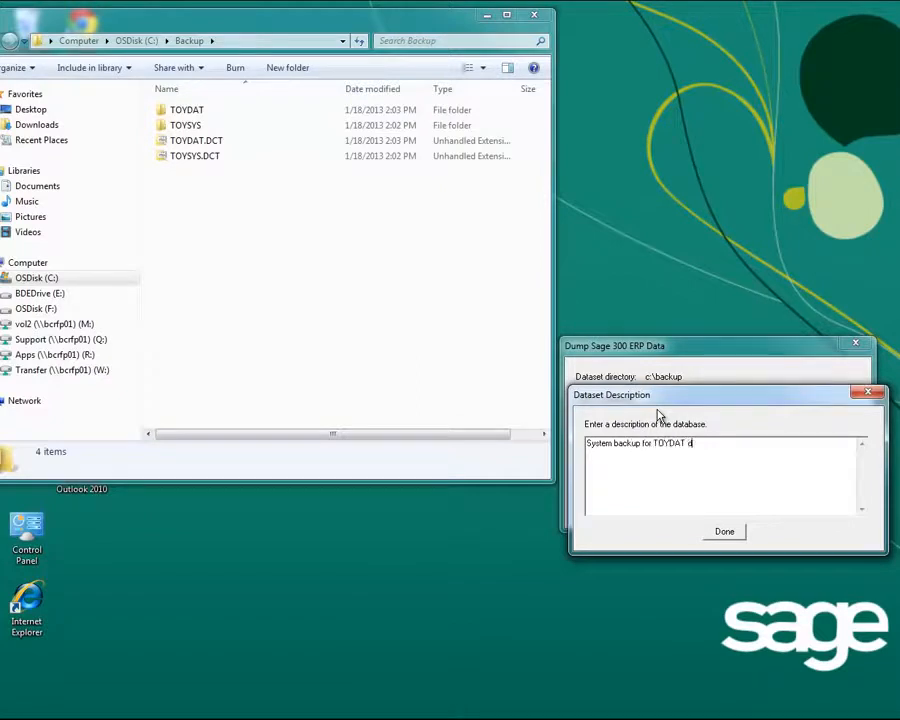
type("atabase")
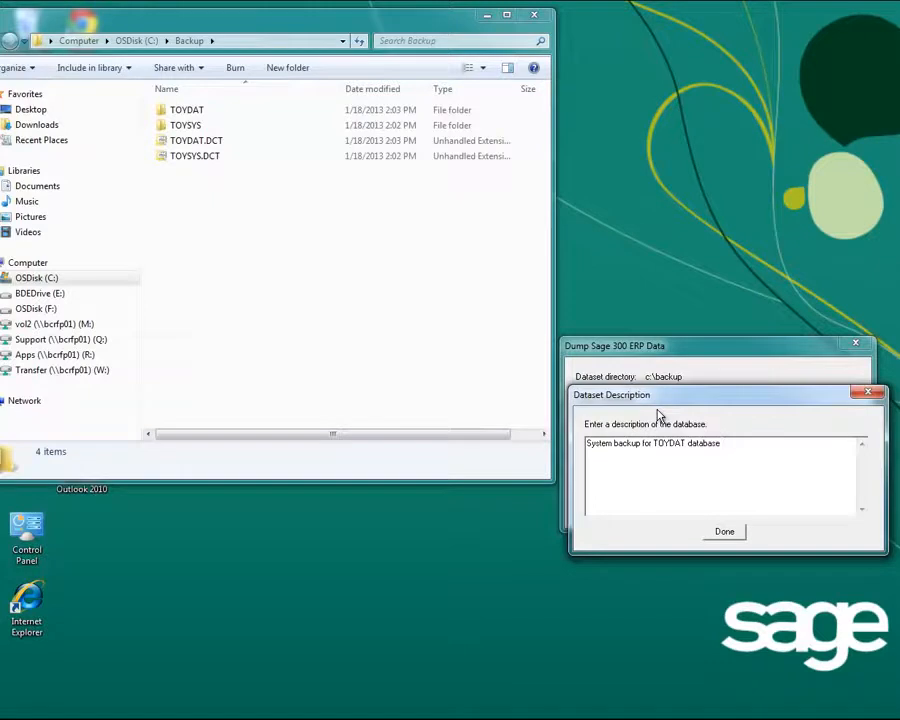
type("January 18, 2013")
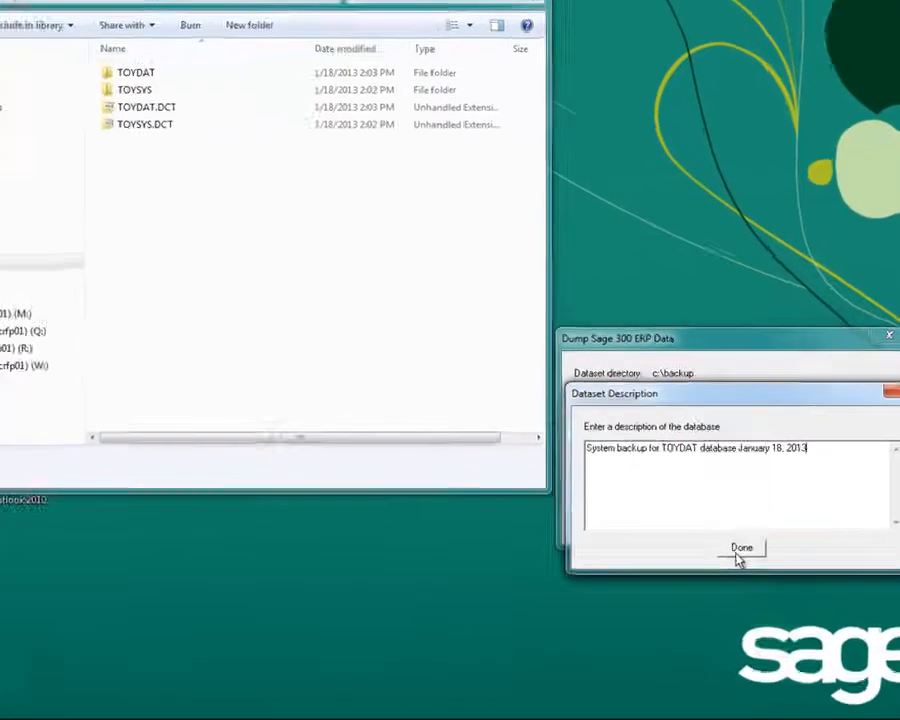
Finish the TOYDAT dump (770 tables, 11965342 bytes) and dismiss the summary.
left_click(741, 548)
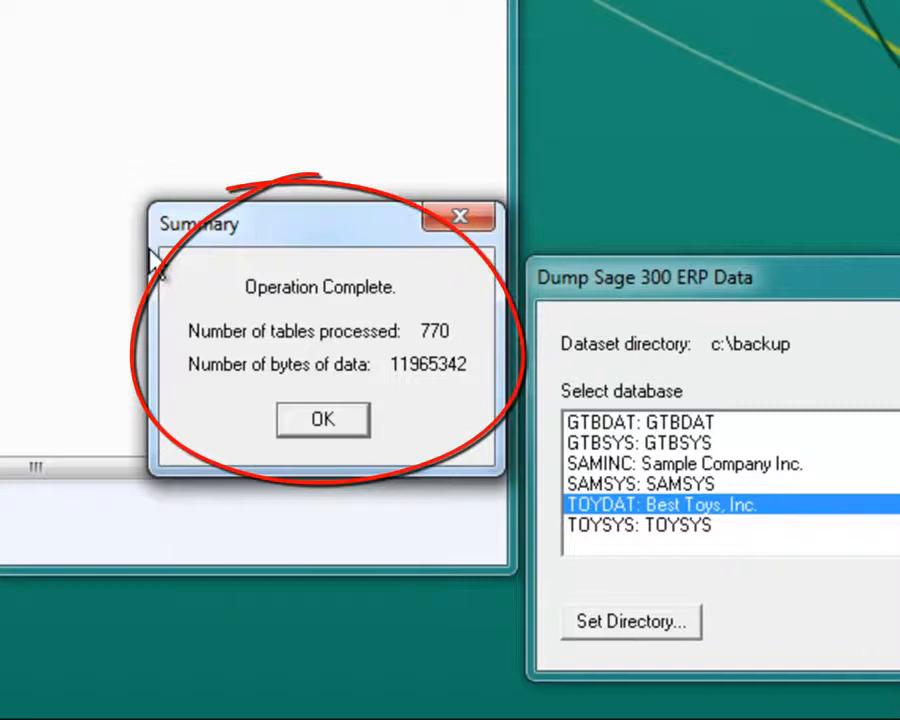
mouse_move(385, 210)
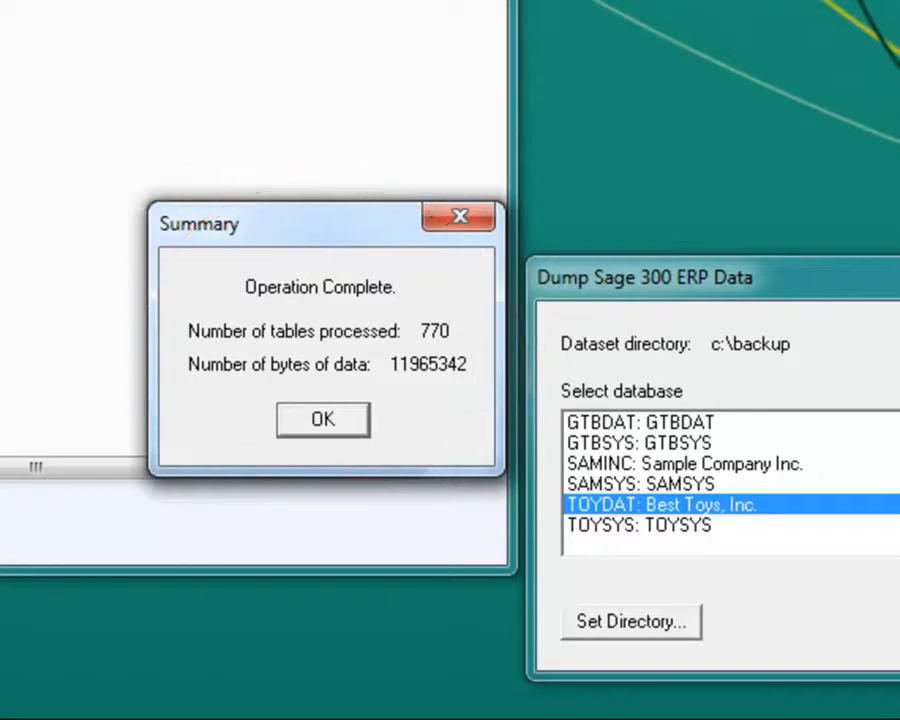
left_click_drag(200, 223, 266, 255)
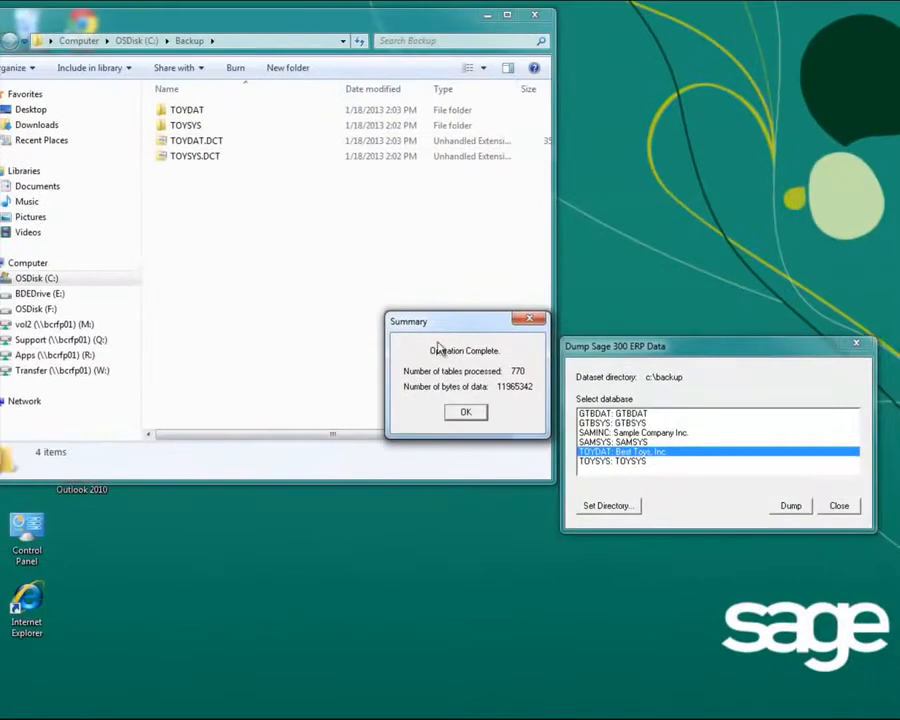
left_click(465, 412)
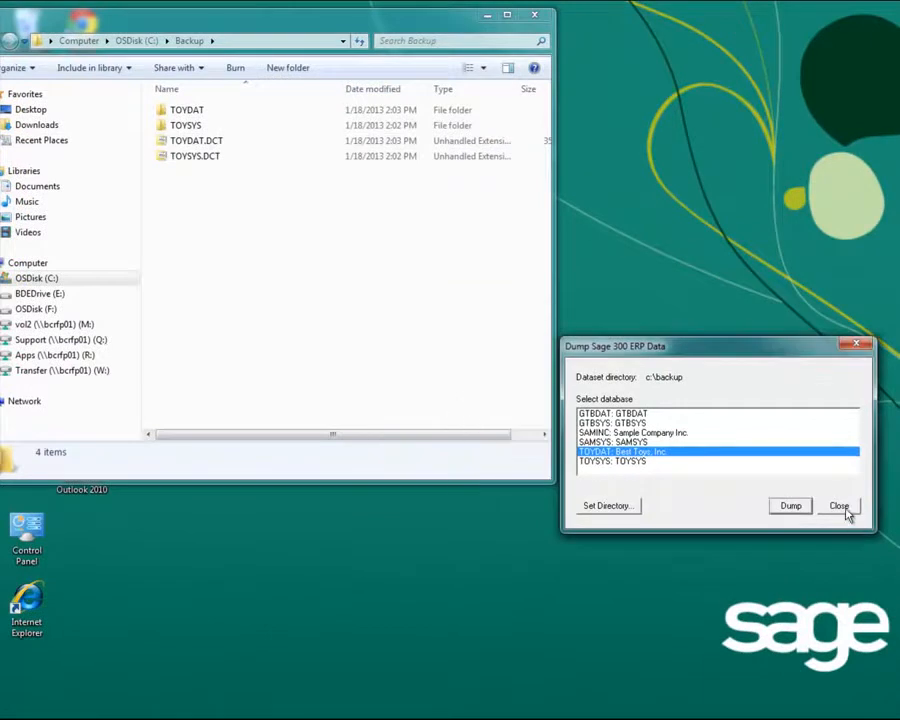
Close the Database Dump utility and the Backup folder window.
left_click(839, 505)
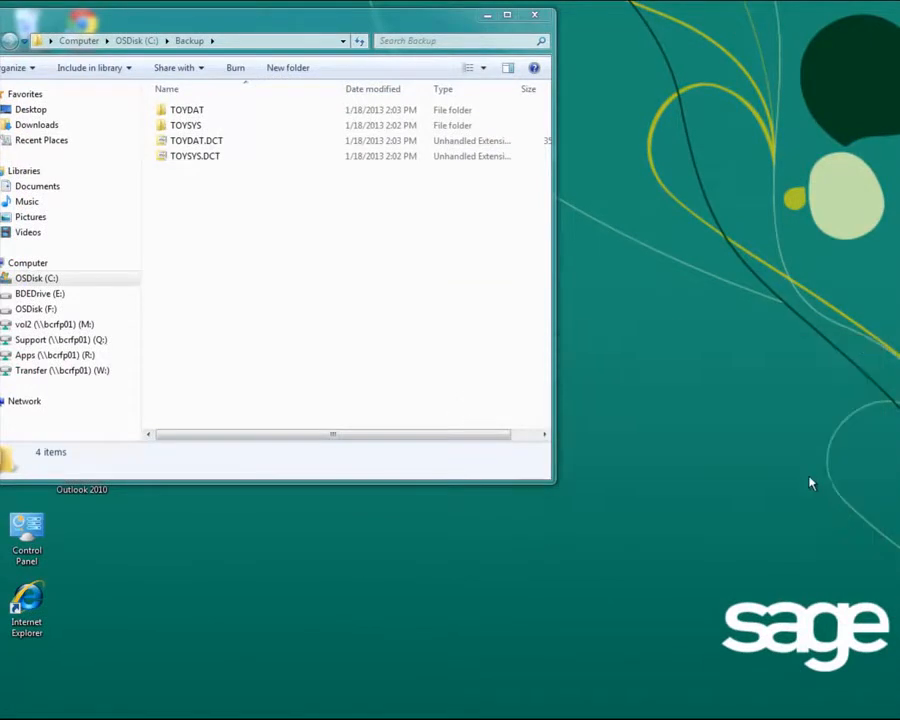
left_click(533, 15)
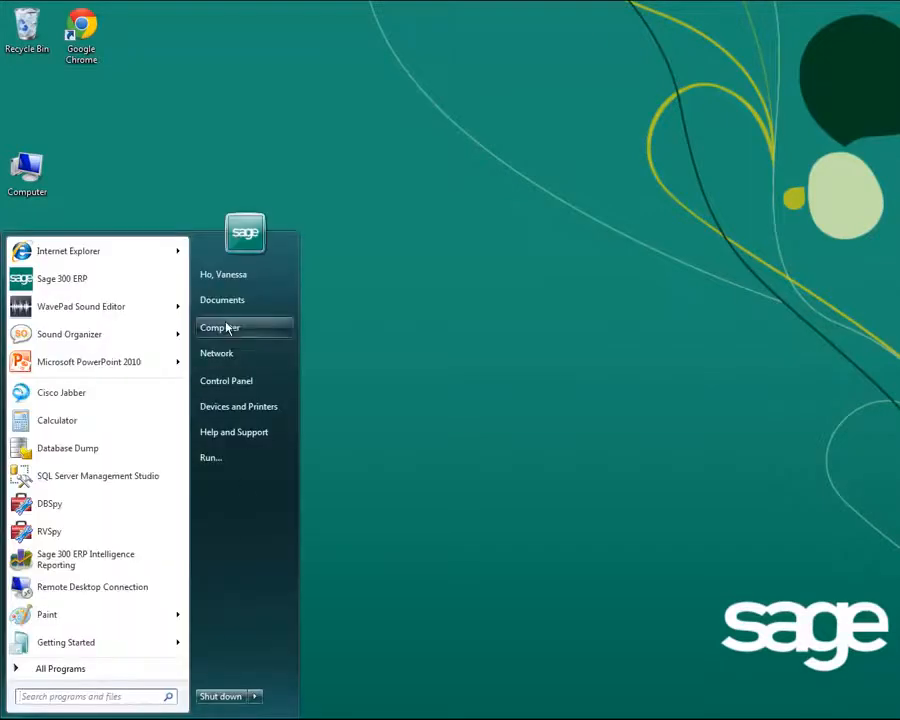
Open OSDisk (C:) from Computer.
left_click(218, 327)
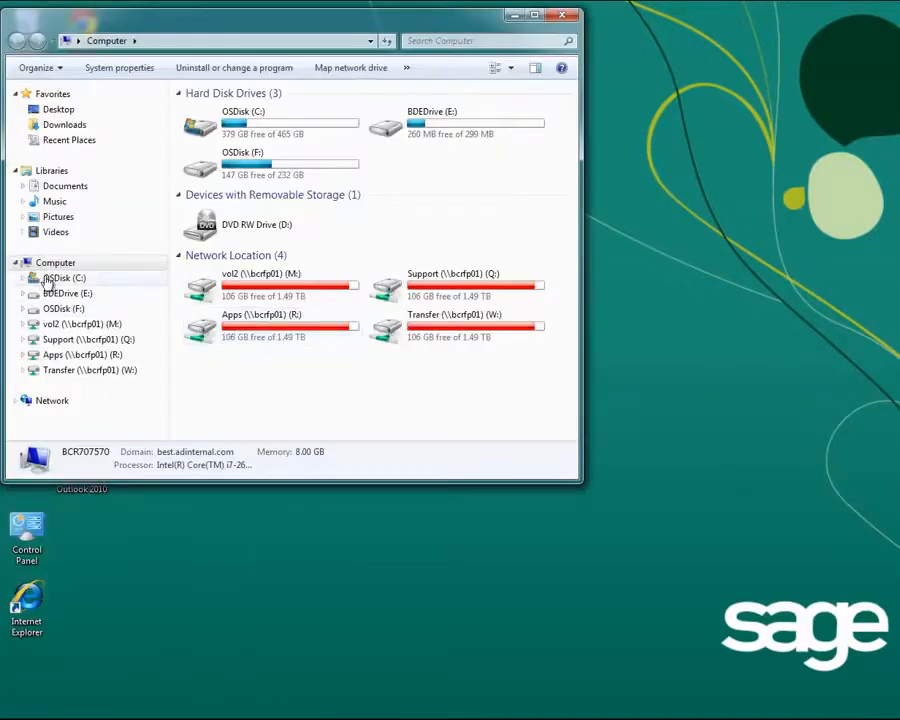
double_click(63, 277)
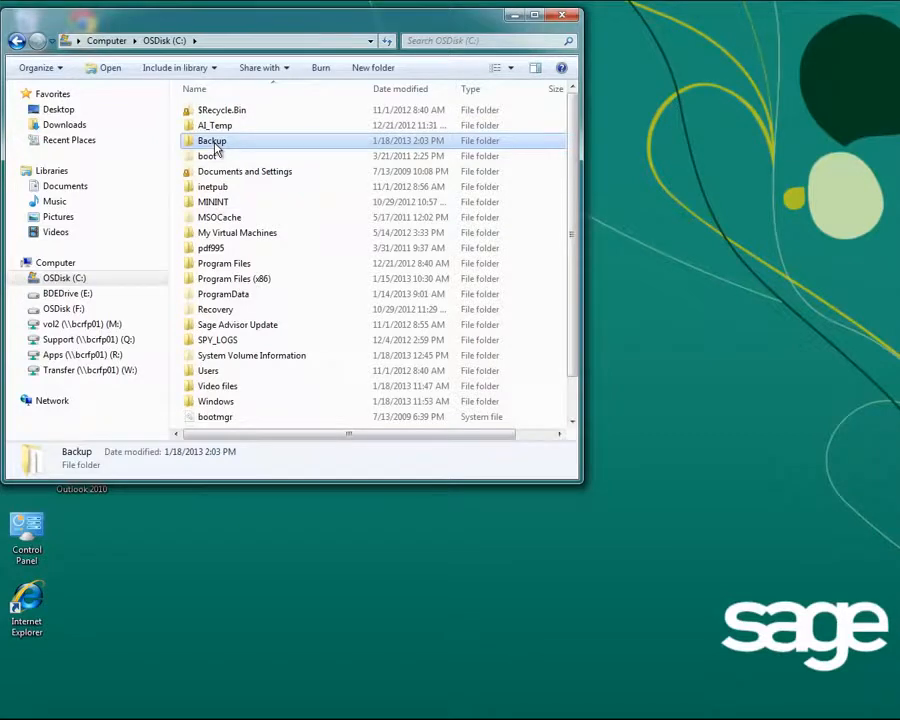
Send the Backup folder to a compressed zip and open Backup.zip to verify it.
right_click(212, 140)
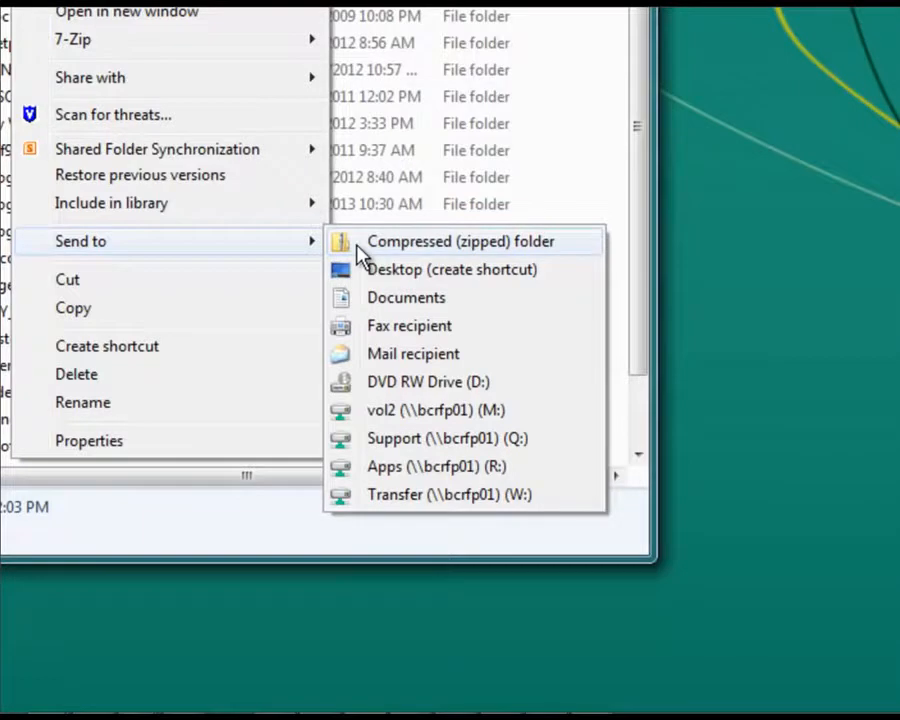
left_click(459, 241)
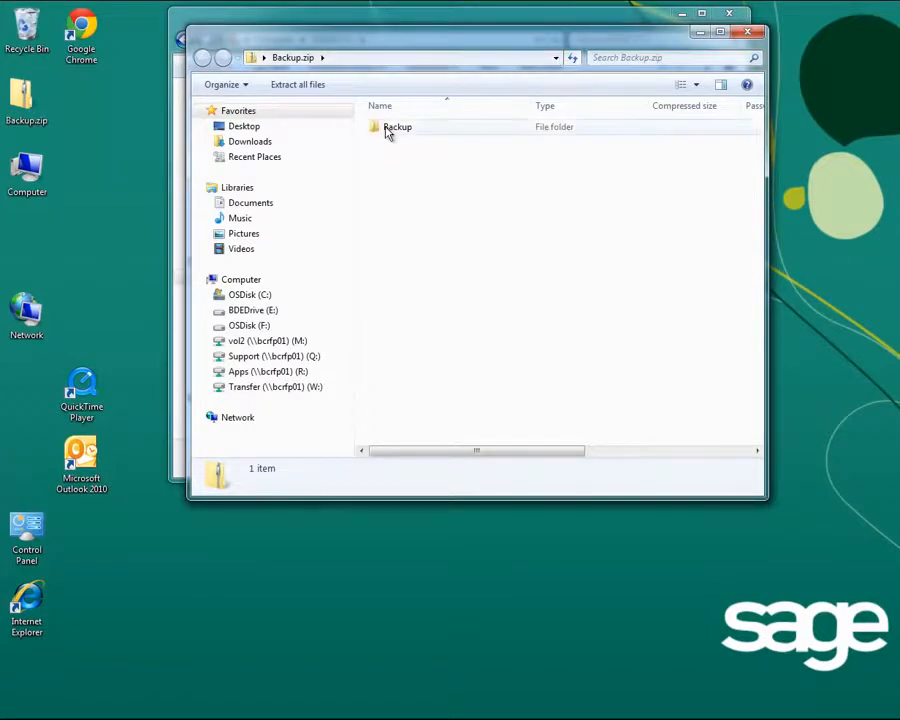
double_click(398, 126)
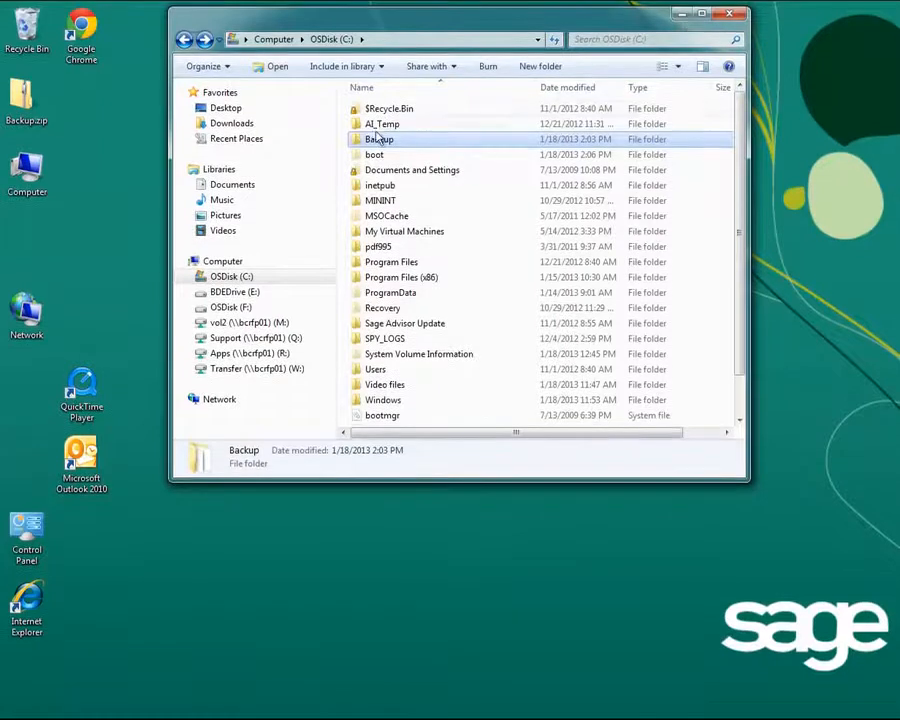
In the Backup folder, compress TOYSYS and TOYSYS.DCT into TOYSYS.zip.
double_click(379, 139)
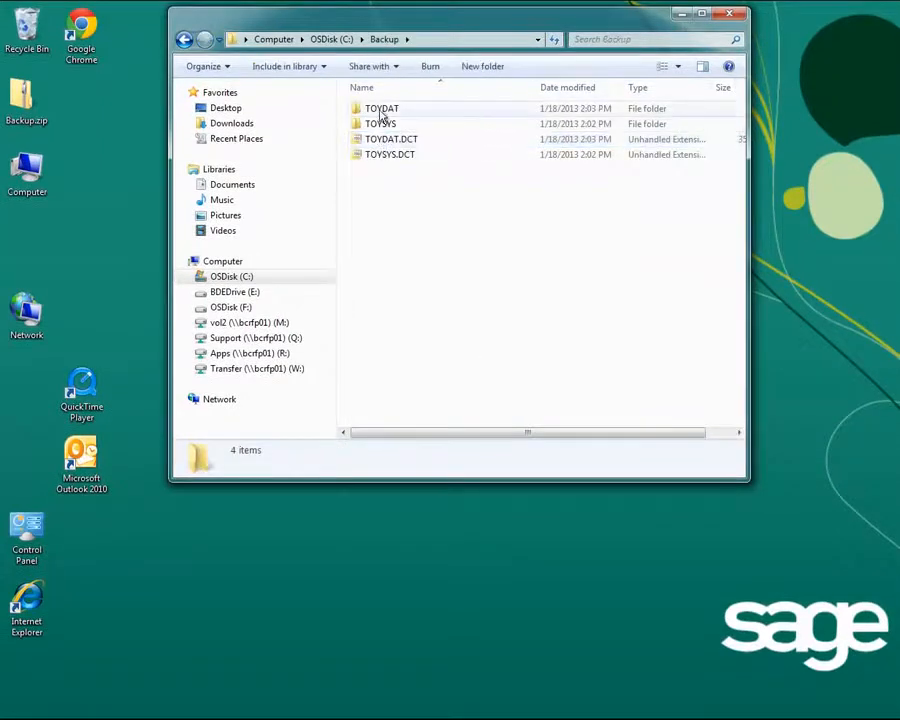
left_click_drag(450, 13, 500, 54)
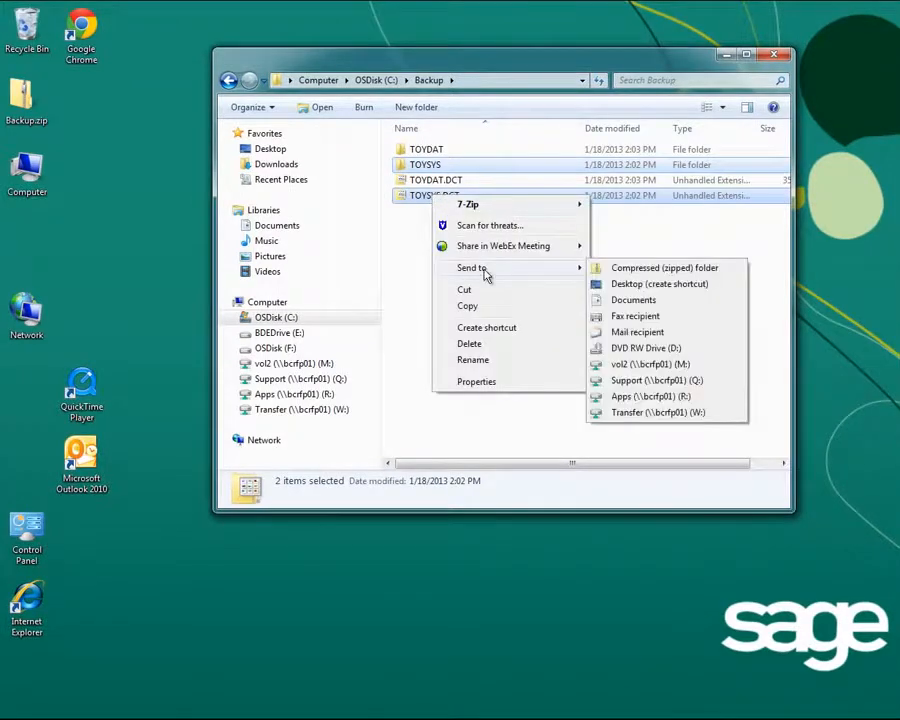
left_click(664, 267)
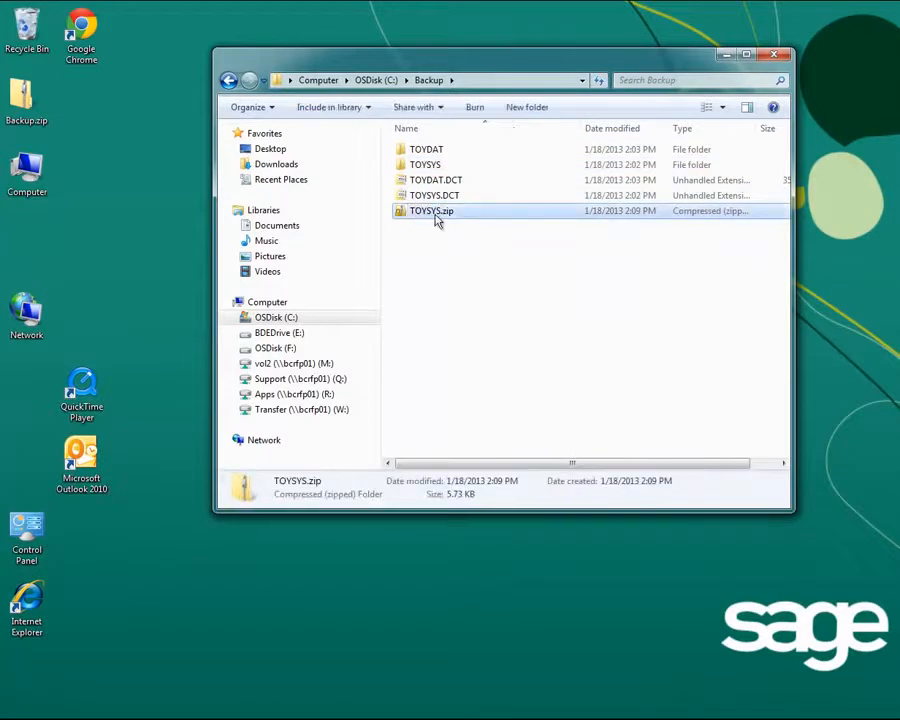
Open TOYSYS.zip to check its contents, then return to the Backup folder.
double_click(431, 210)
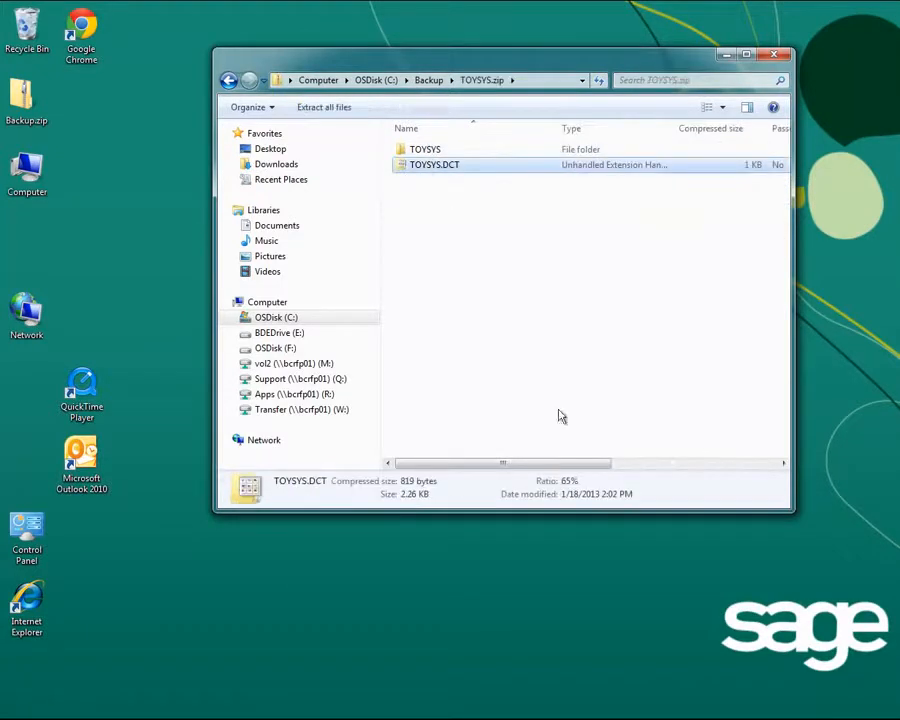
double_click(425, 148)
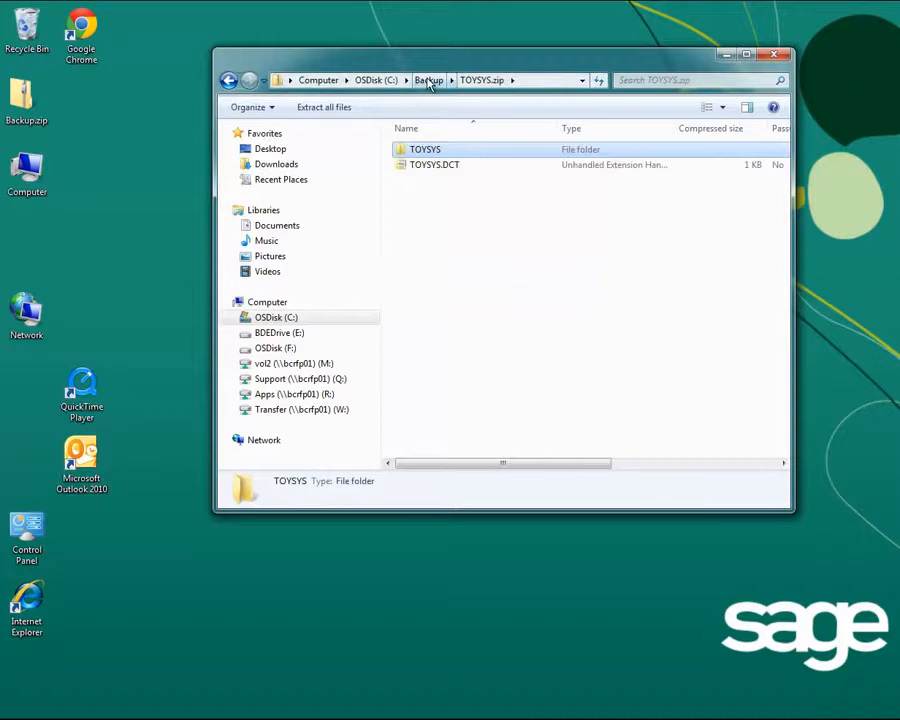
left_click(429, 80)
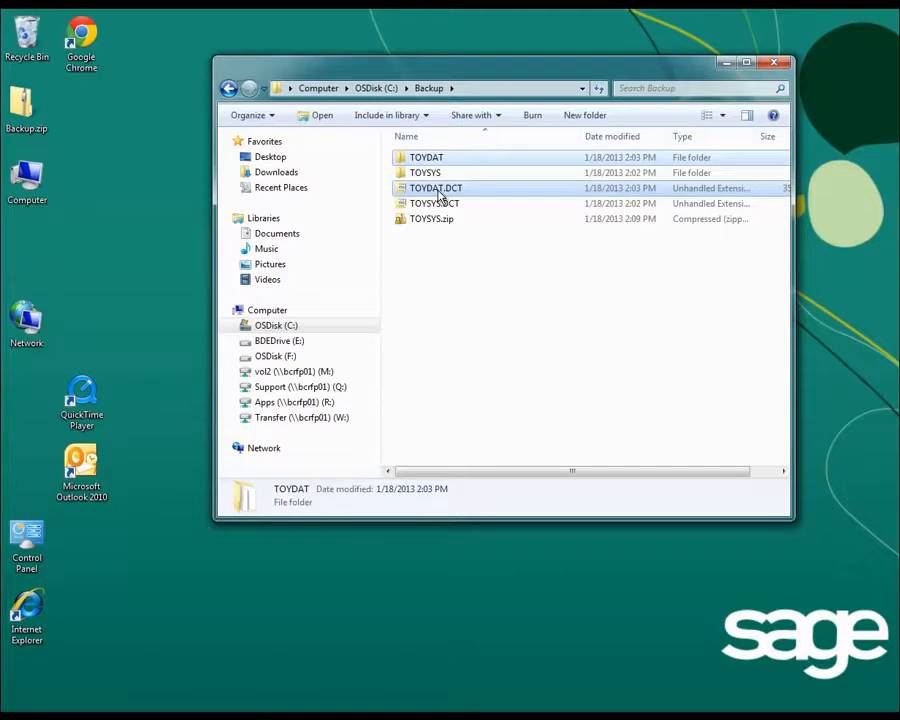
Send TOYDAT and TOYDAT.DCT to a compressed folder named TOYDAT.zip.
right_click(435, 188)
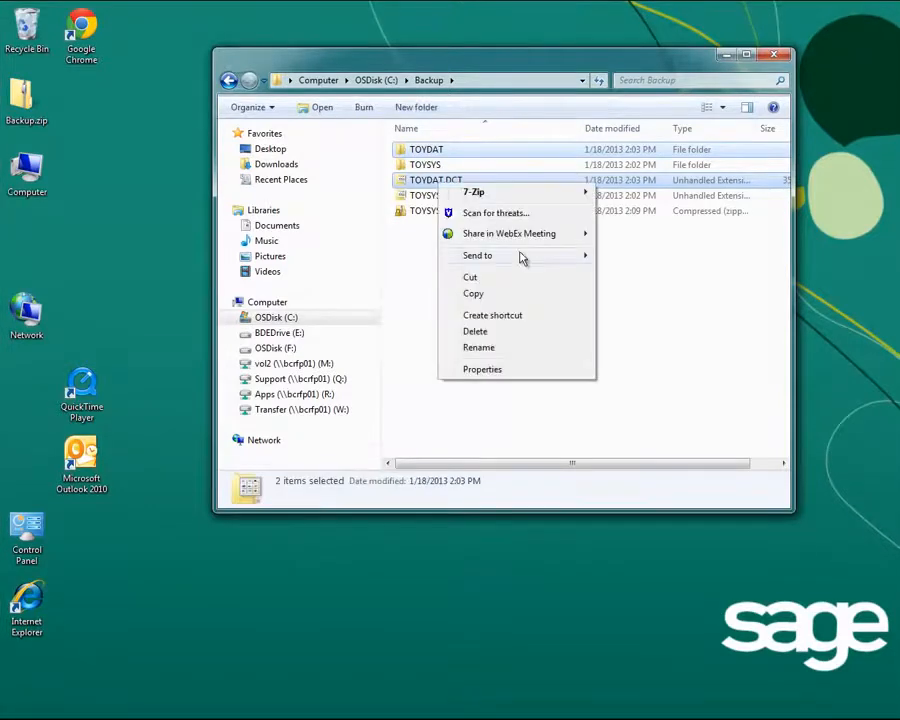
mouse_move(477, 255)
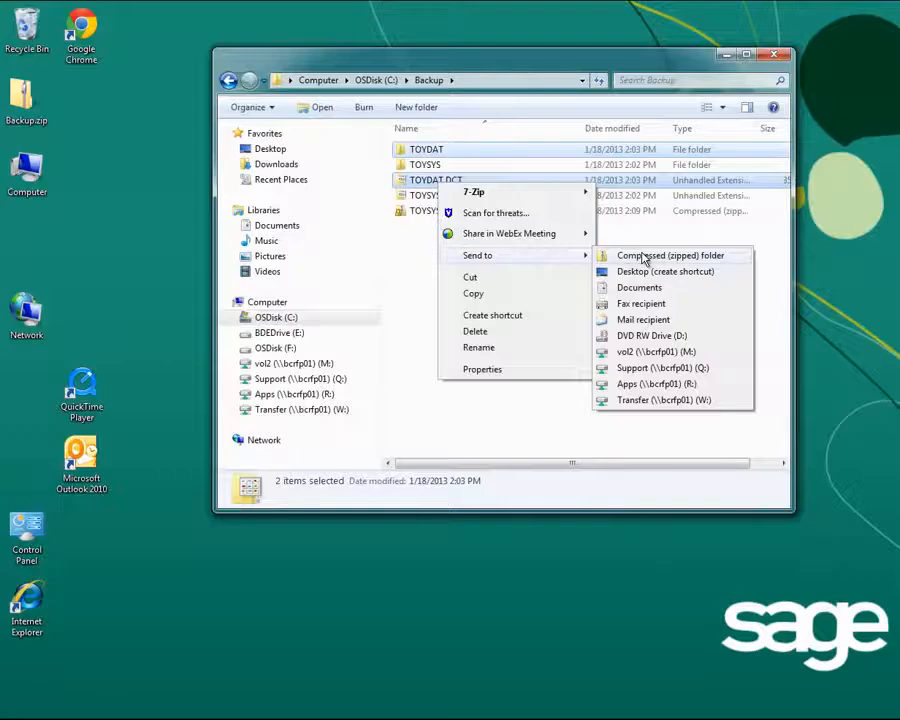
left_click(671, 255)
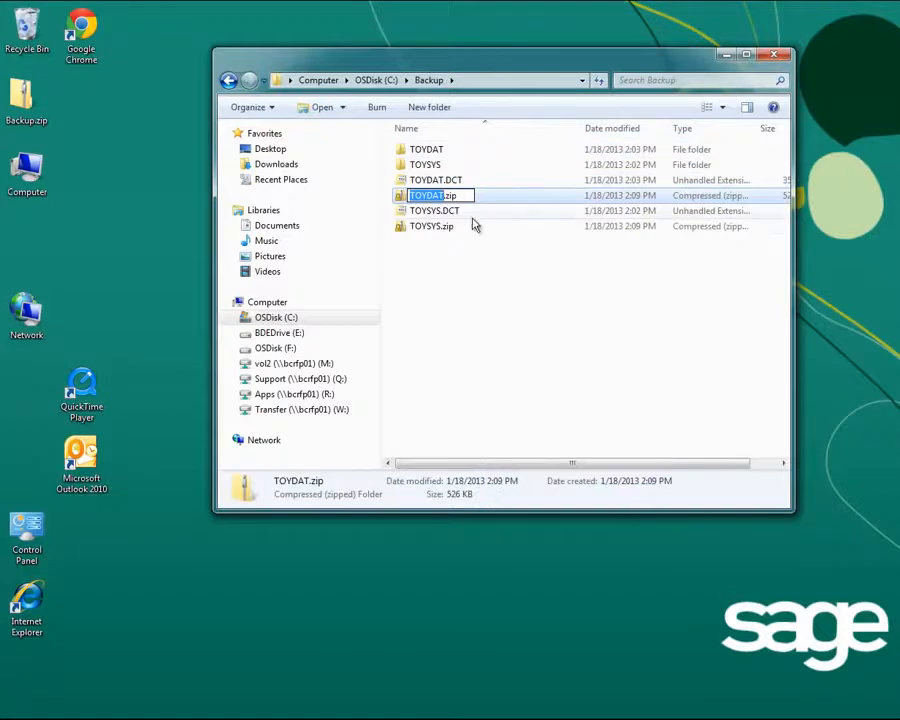
left_click(431, 226)
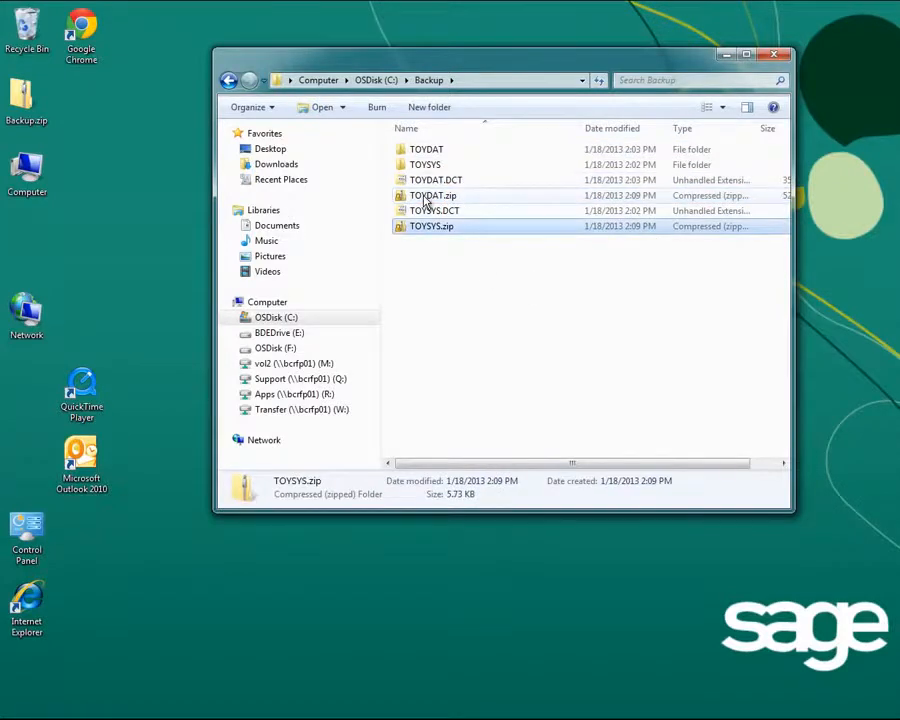
double_click(432, 195)
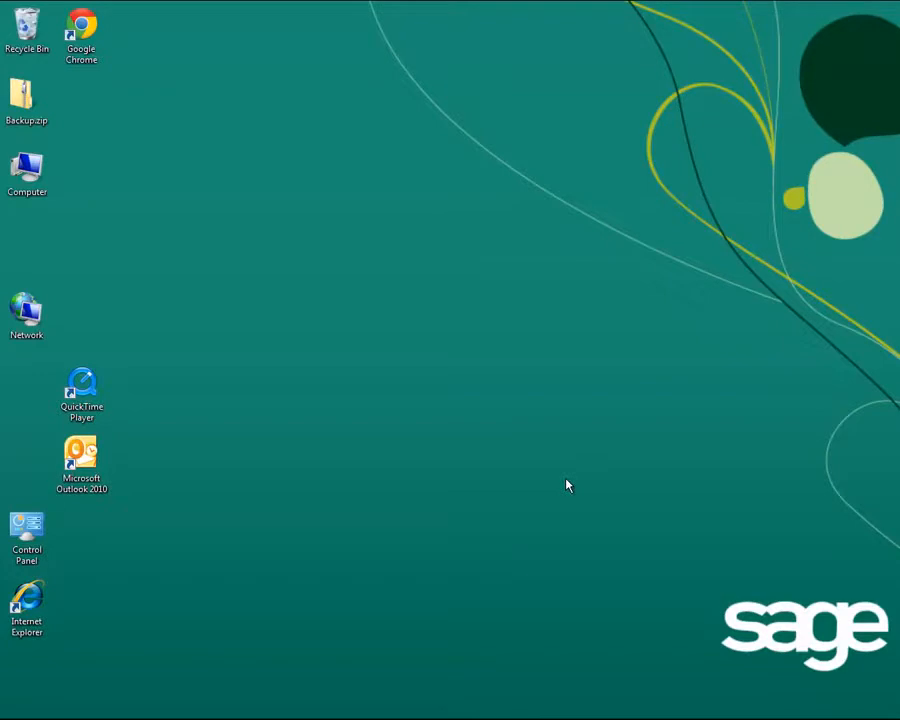
mouse_move(562, 488)
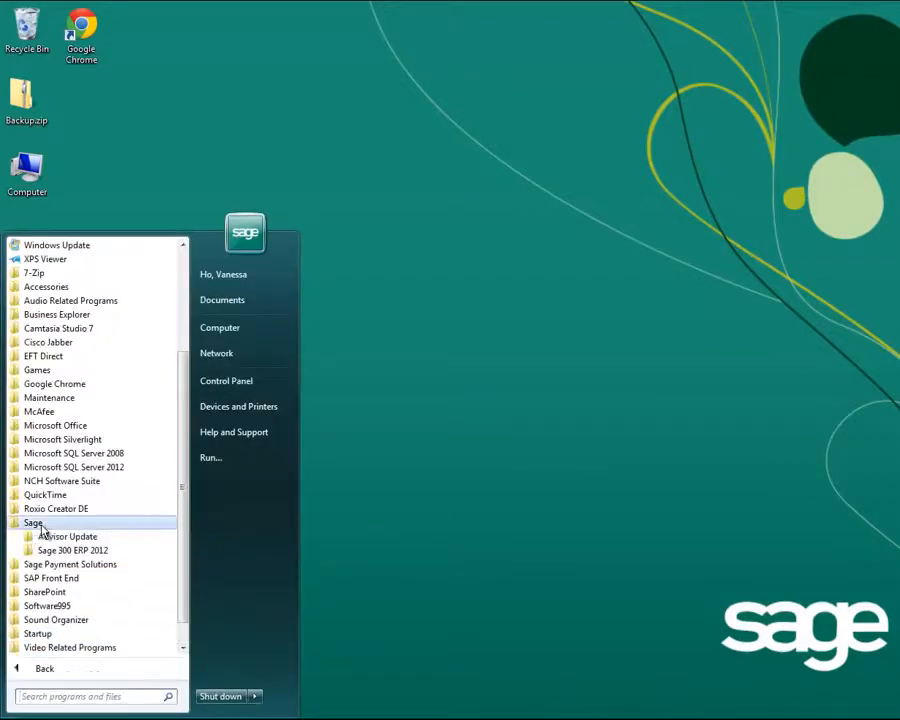
Start Sage 300 ERP 2012 Database Load from the Start menu and sign on with the password.
left_click(33, 522)
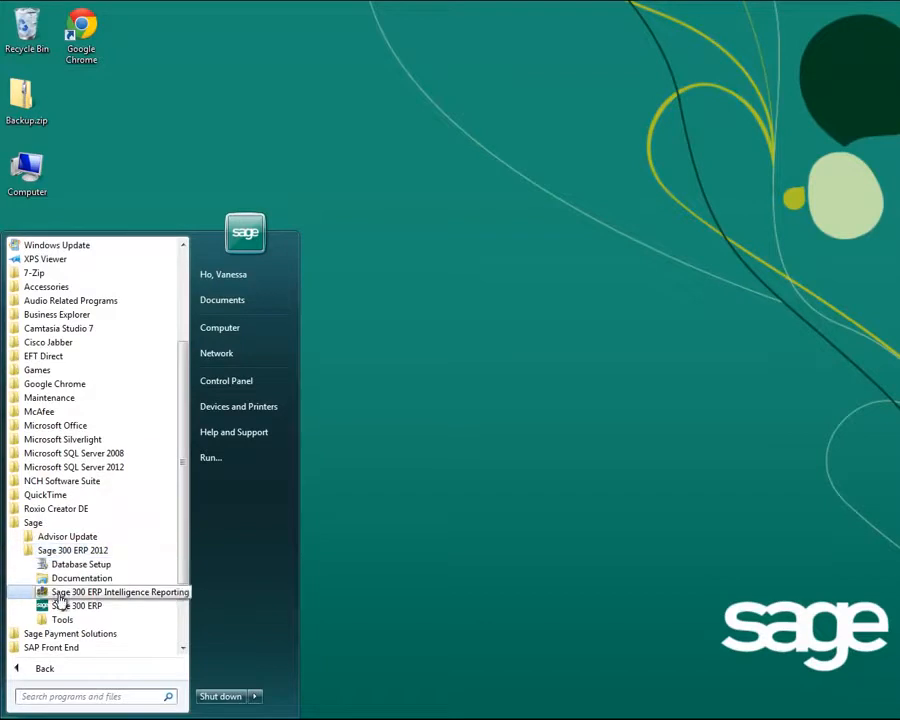
mouse_move(78, 605)
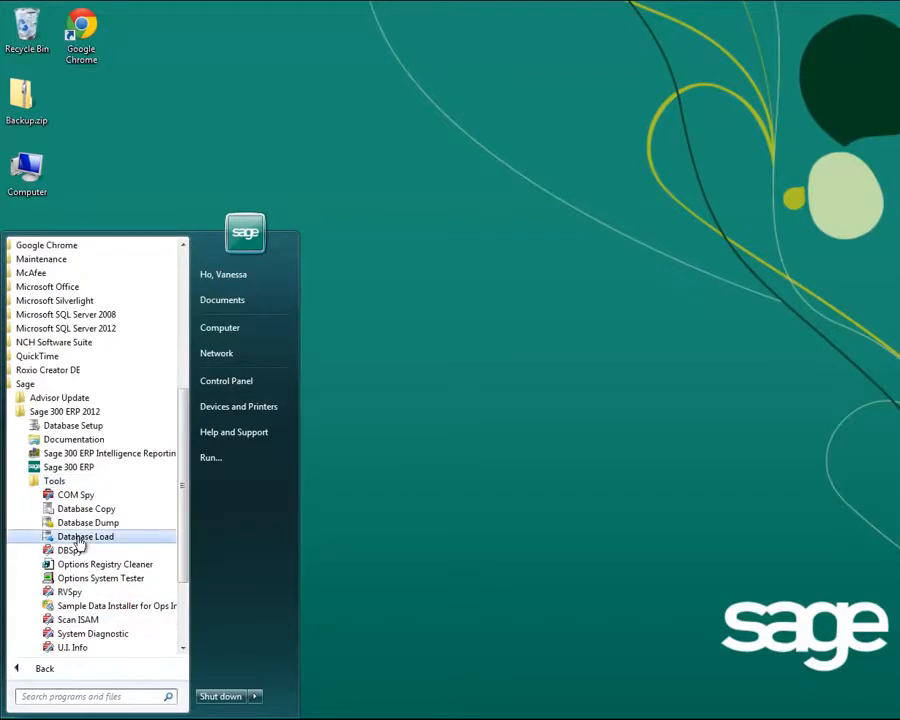
left_click(86, 537)
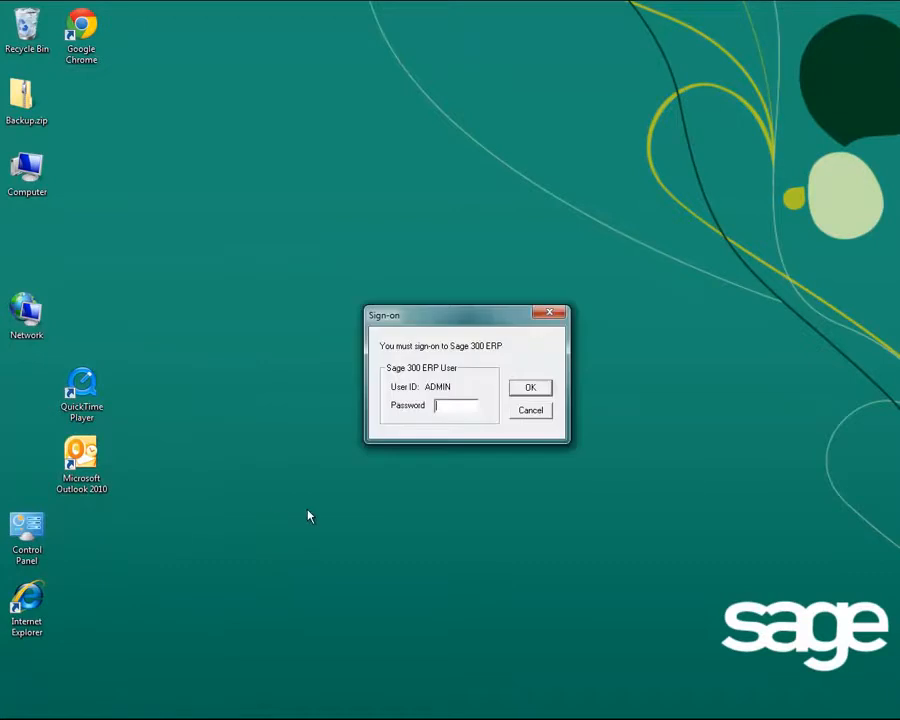
type("password")
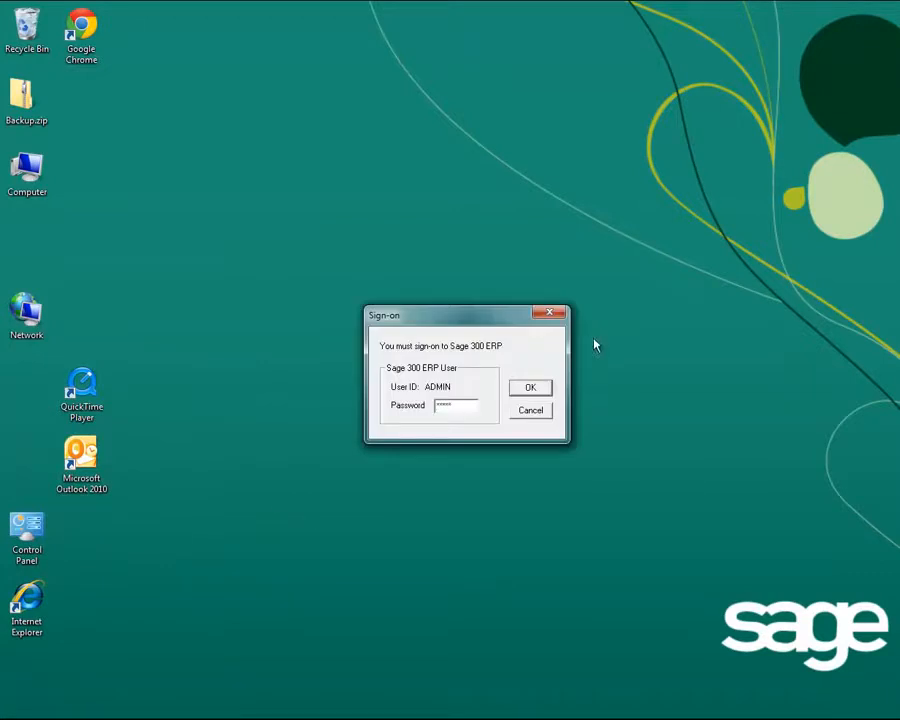
left_click(530, 388)
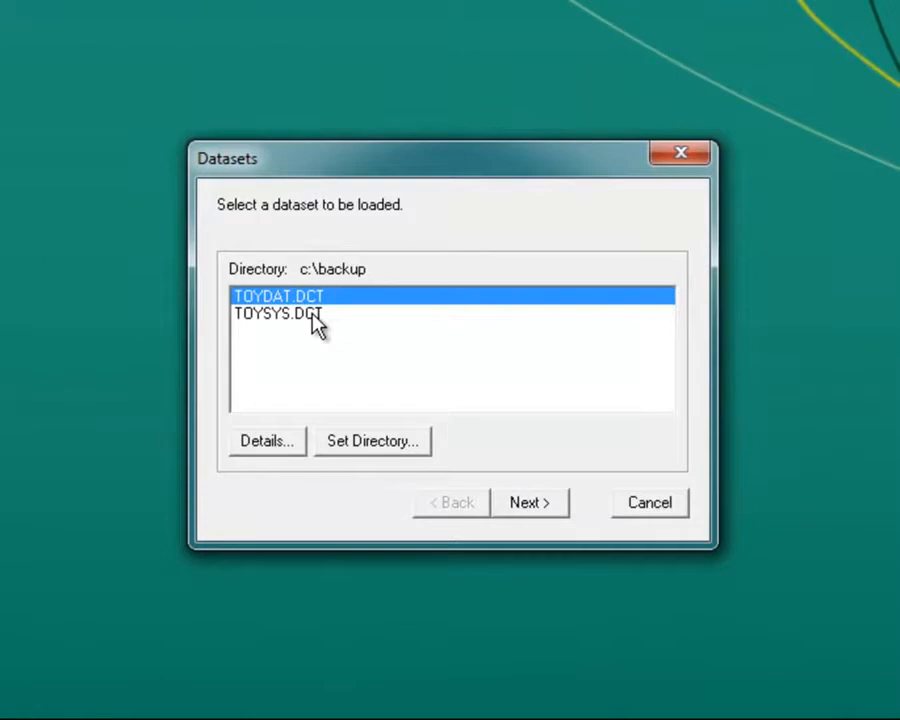
Choose the TOYSYS.DCT dataset and the TOYSYS database as its load target.
left_click(280, 313)
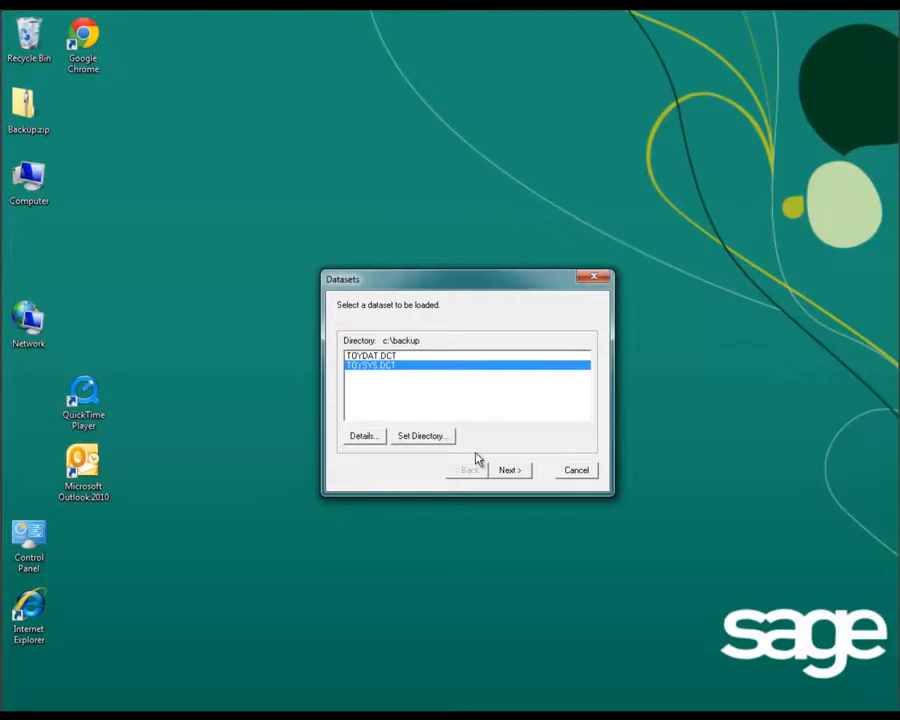
left_click(510, 470)
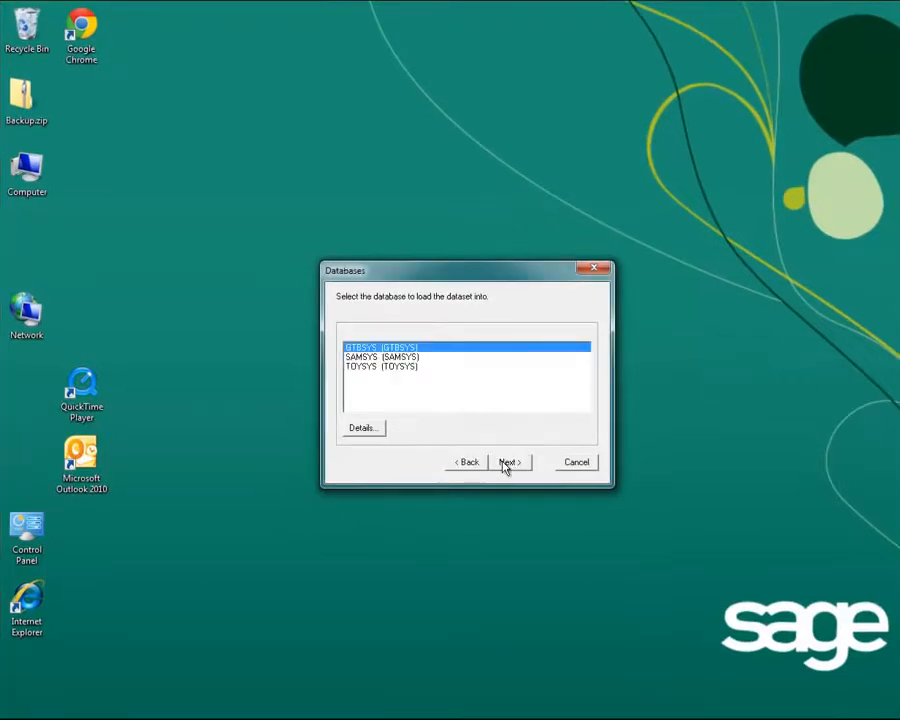
left_click(383, 366)
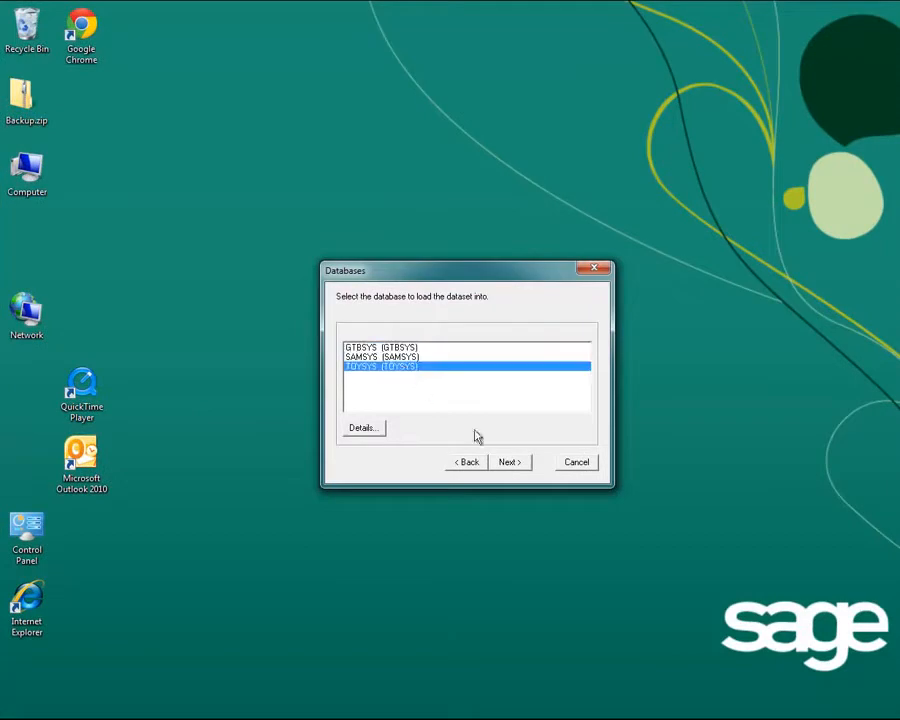
left_click(509, 461)
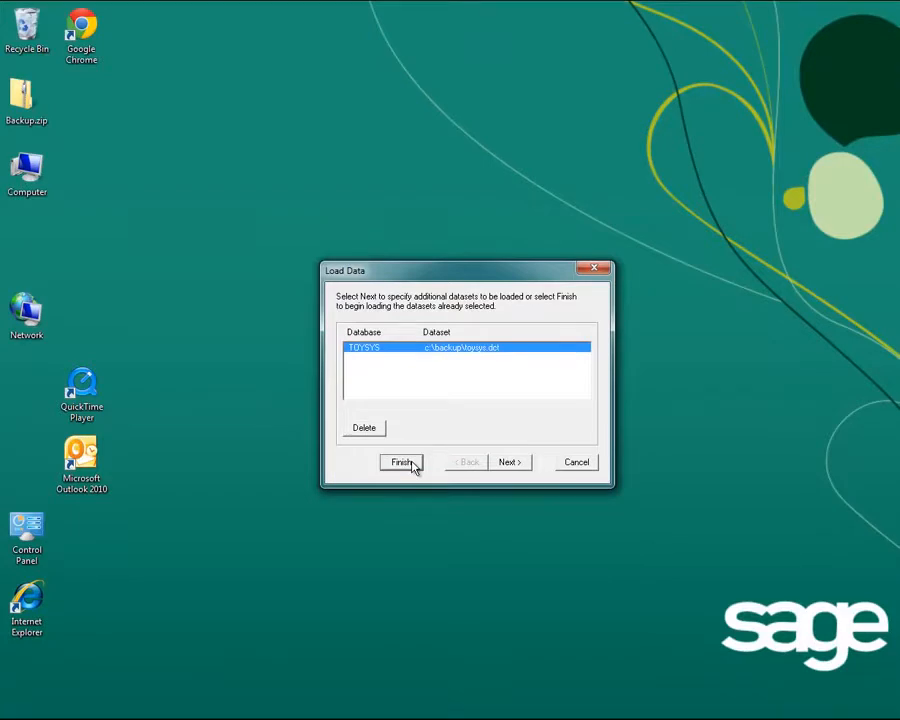
Finish the load and accept the warning that TOYSYS is not empty.
left_click(402, 462)
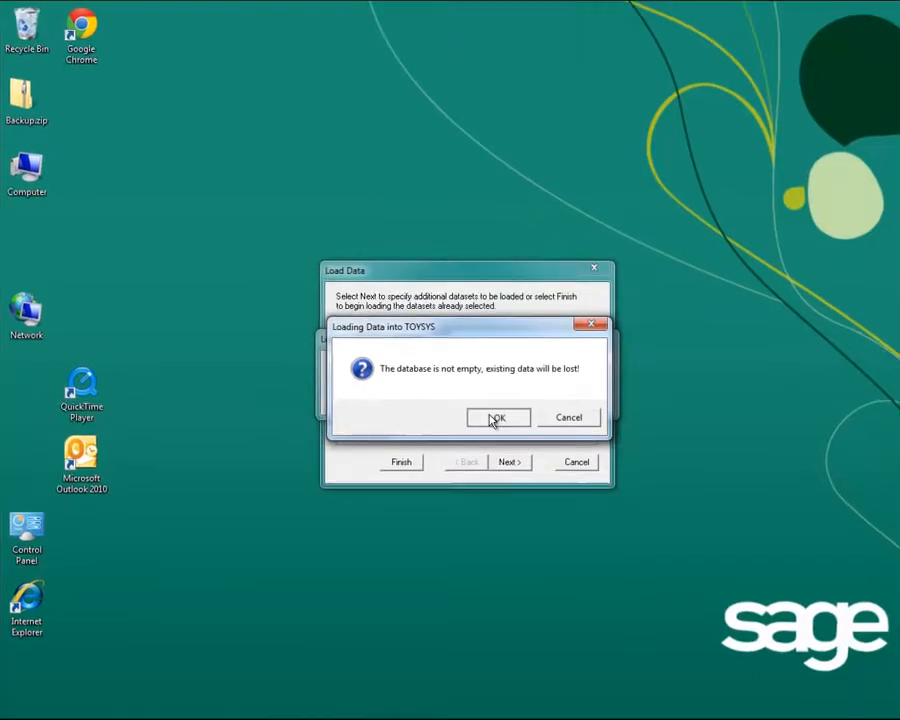
left_click(498, 417)
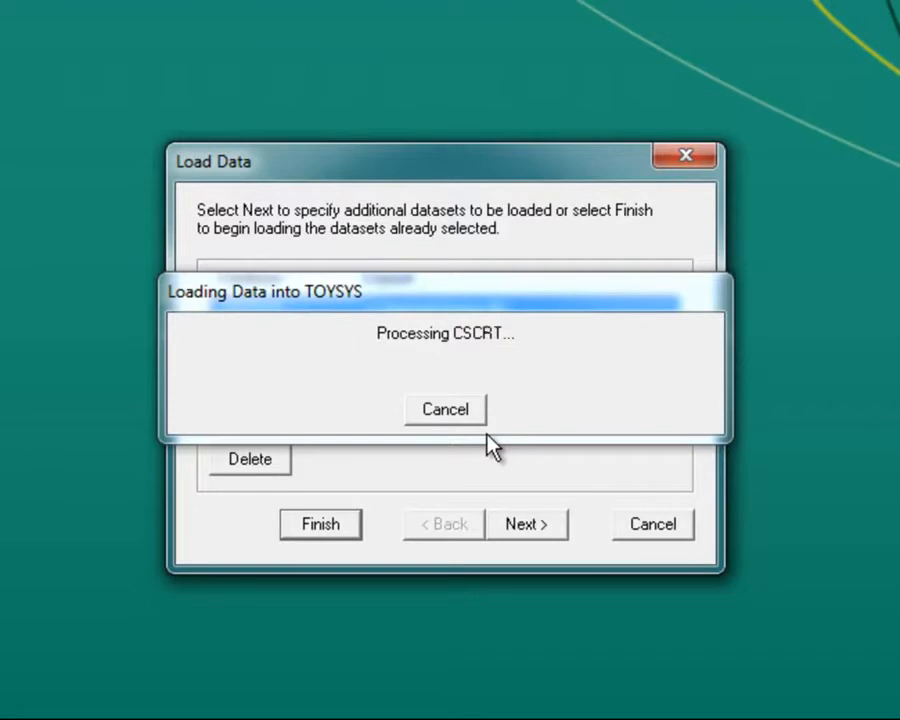
mouse_move(835, 455)
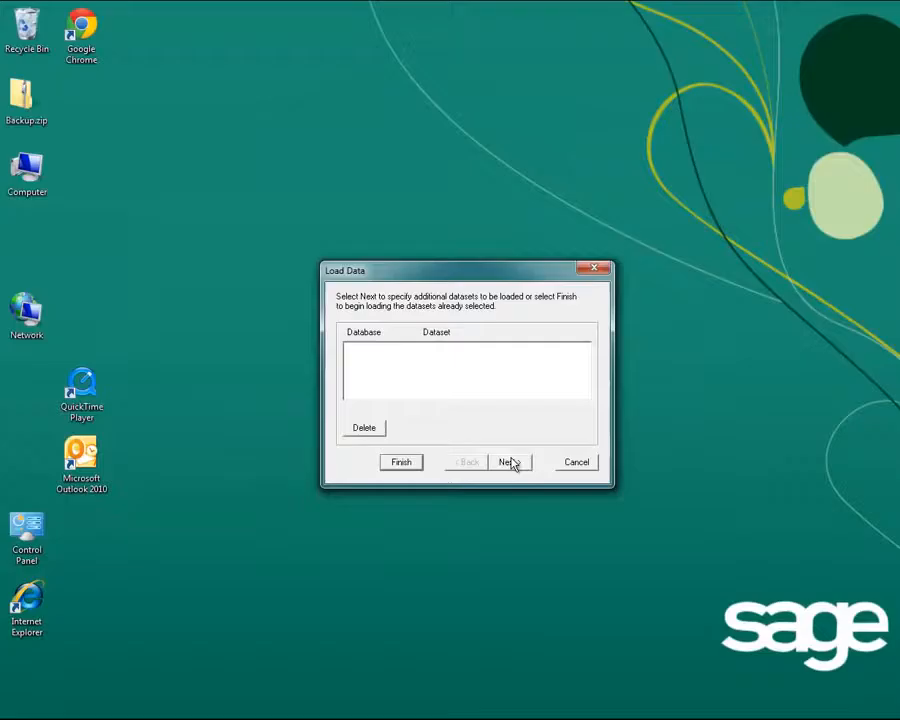
Queue TOYDAT.DCT for the TOYDAT database, finish, and accept the overwrite warning.
left_click(510, 462)
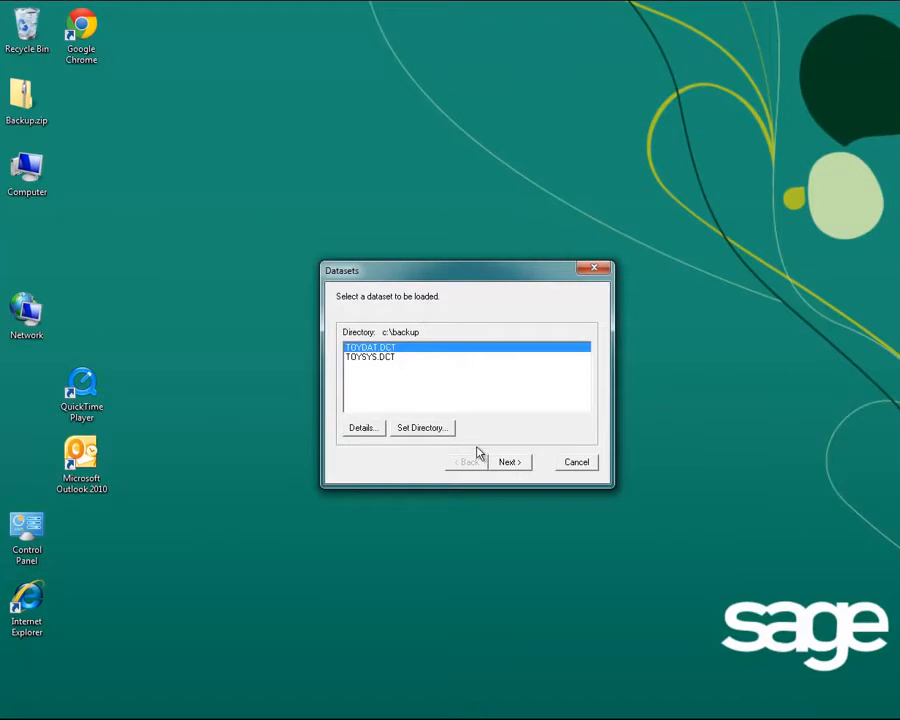
left_click(510, 461)
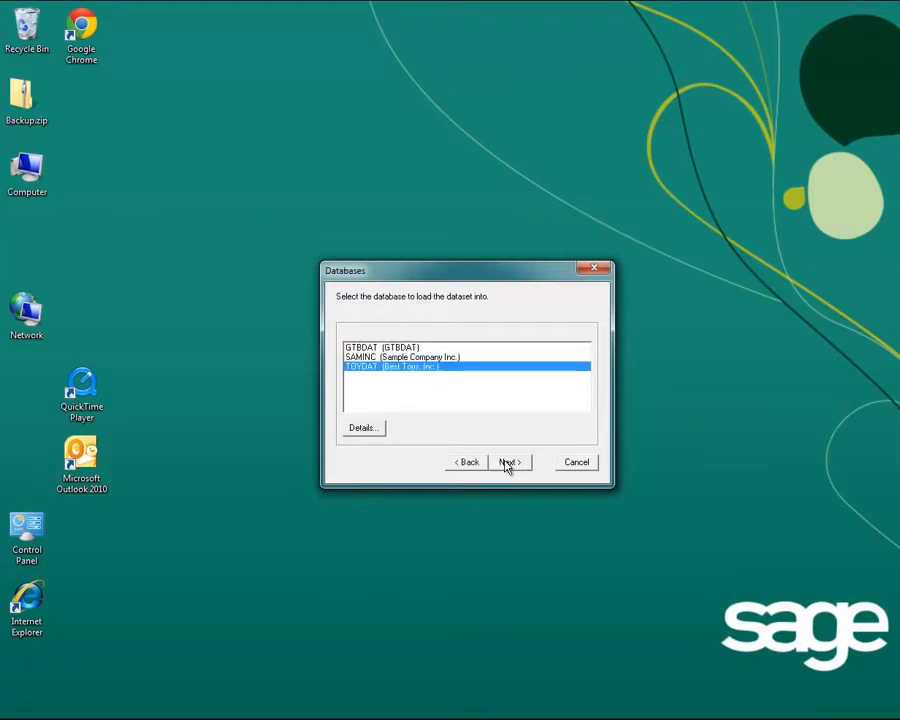
left_click(510, 462)
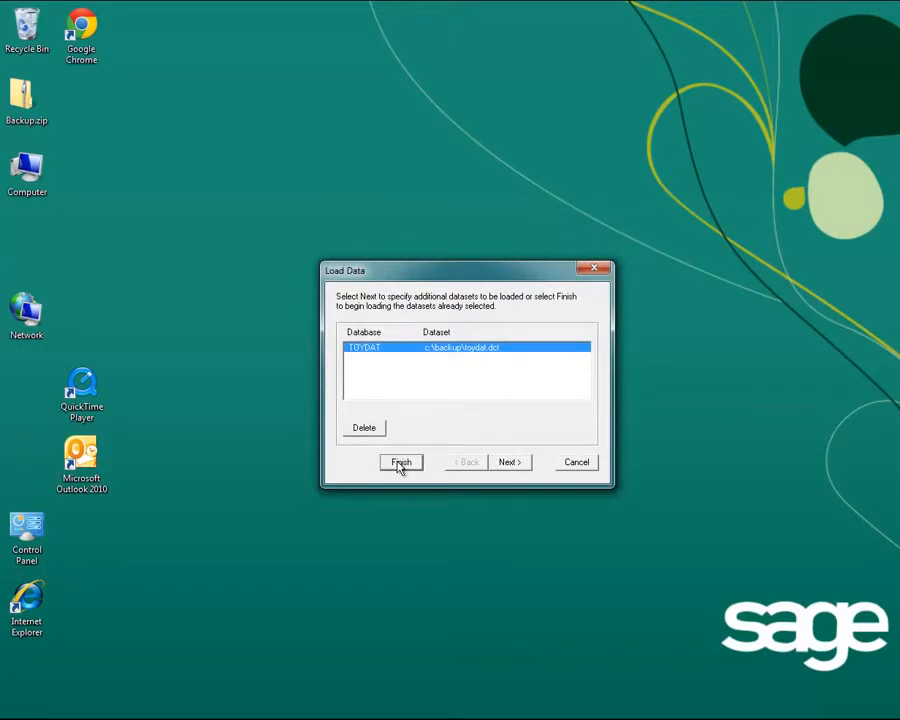
left_click(400, 462)
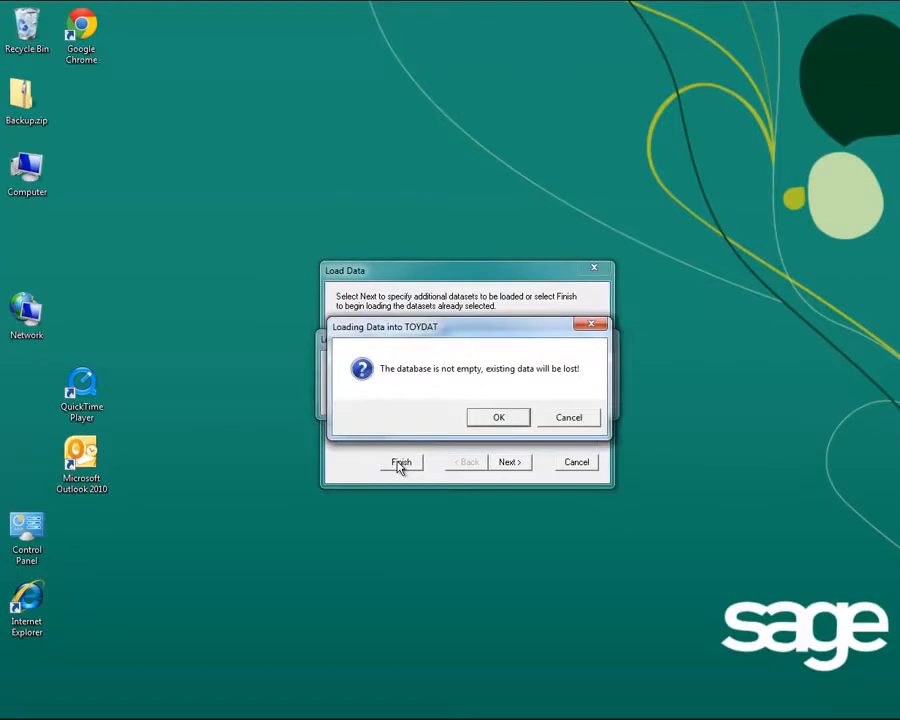
left_click(498, 417)
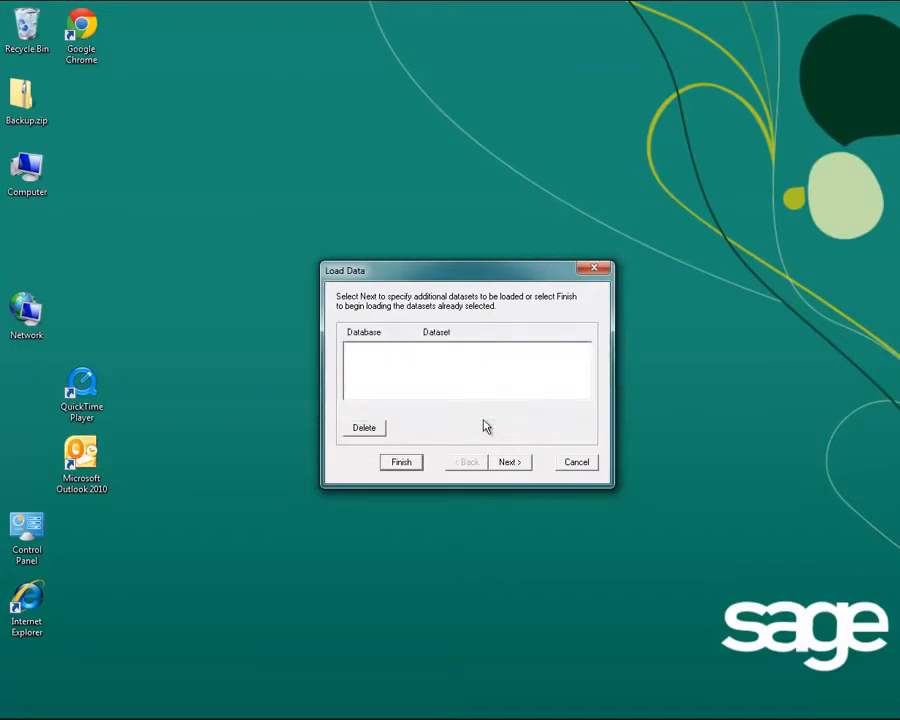
mouse_move(572, 462)
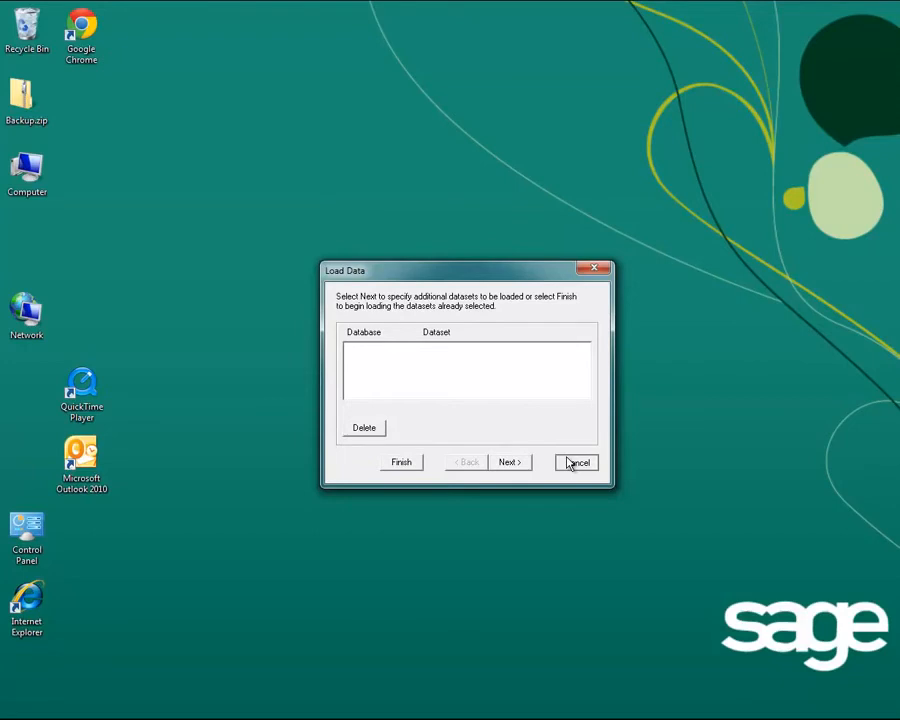
Cancel the Load Data dialog to exit Database Load.
left_click(576, 462)
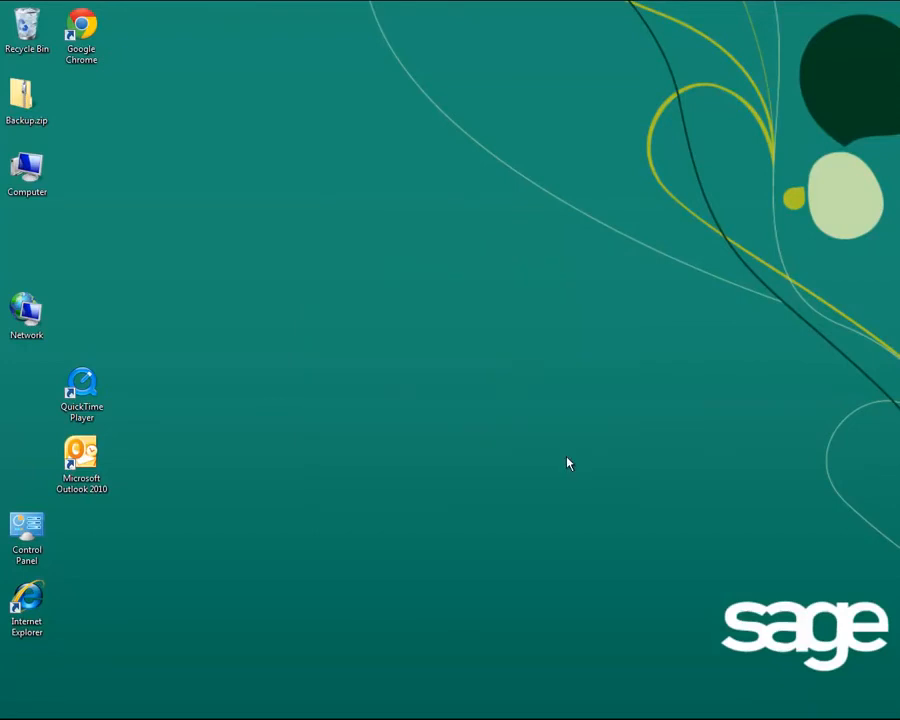